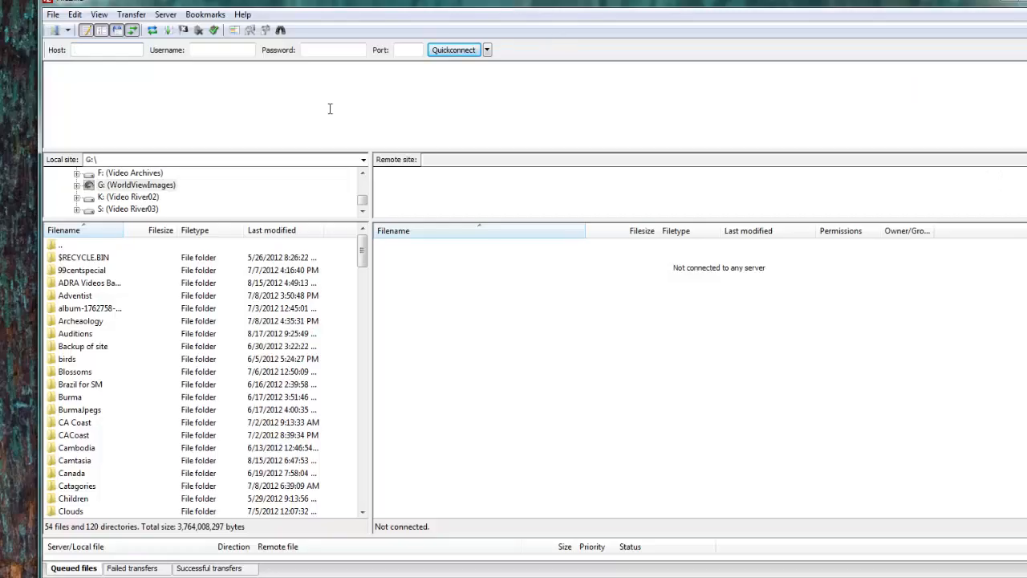
mouse_move(352, 6)
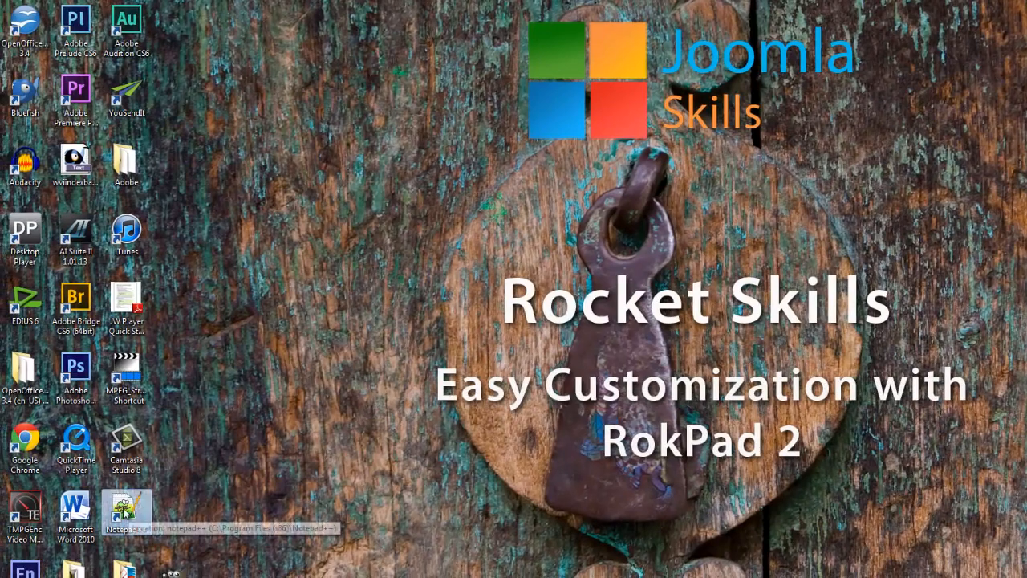
double_click(126, 507)
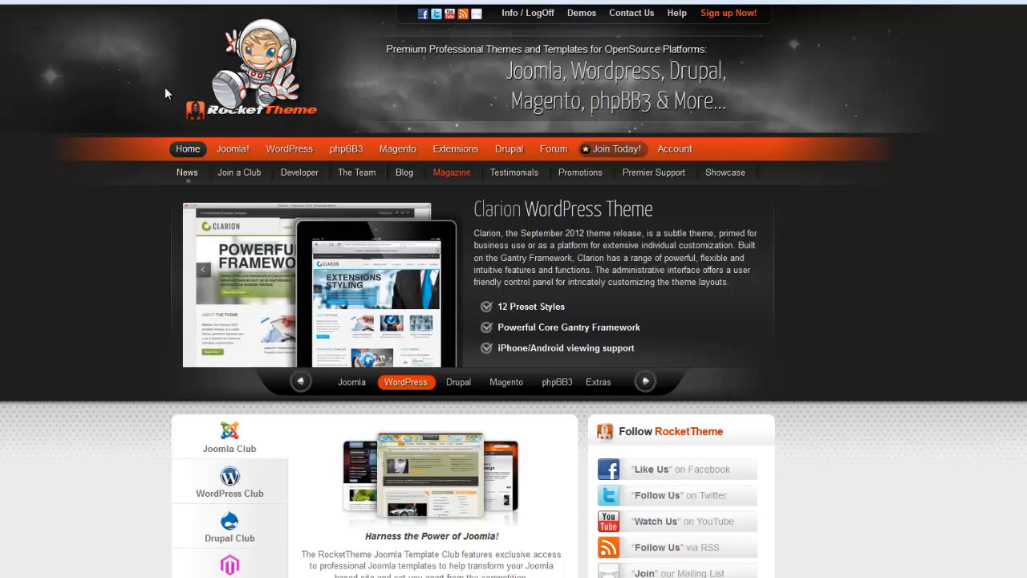
mouse_move(455, 152)
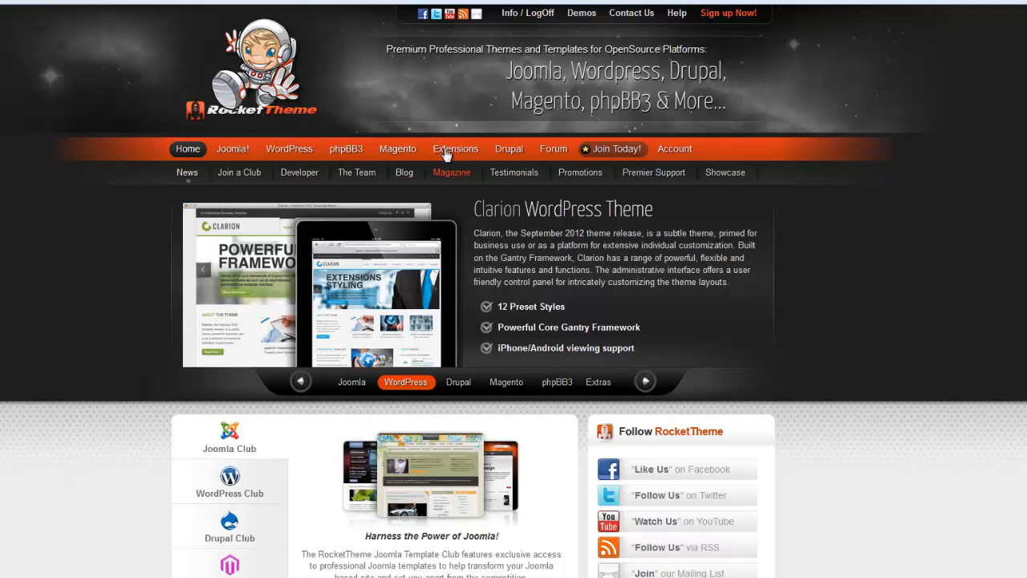
mouse_move(446, 154)
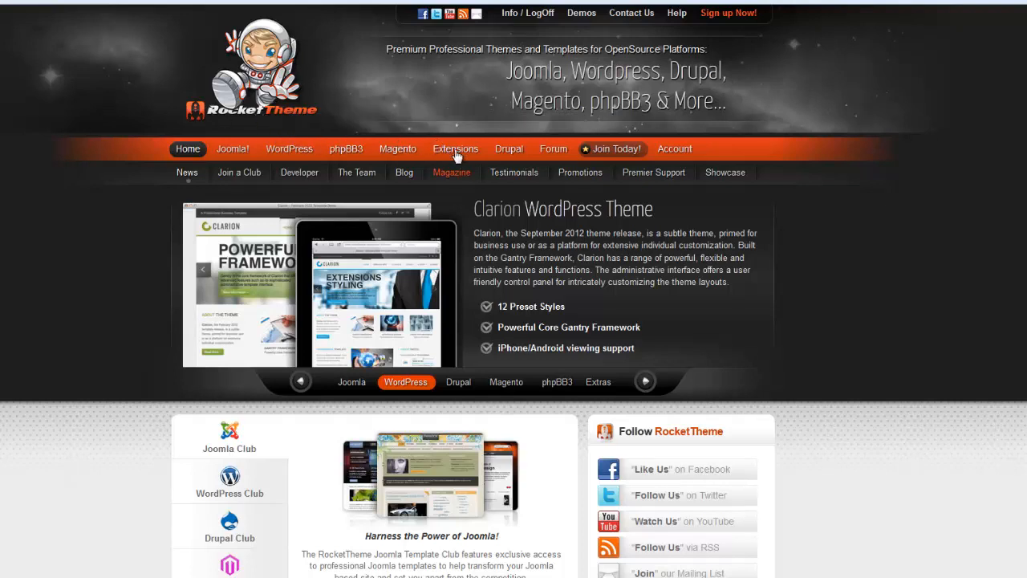
- Download and save plg_editors_rokpad_j25.zip from RocketTheme's RokPad 2 extension page
click(455, 148)
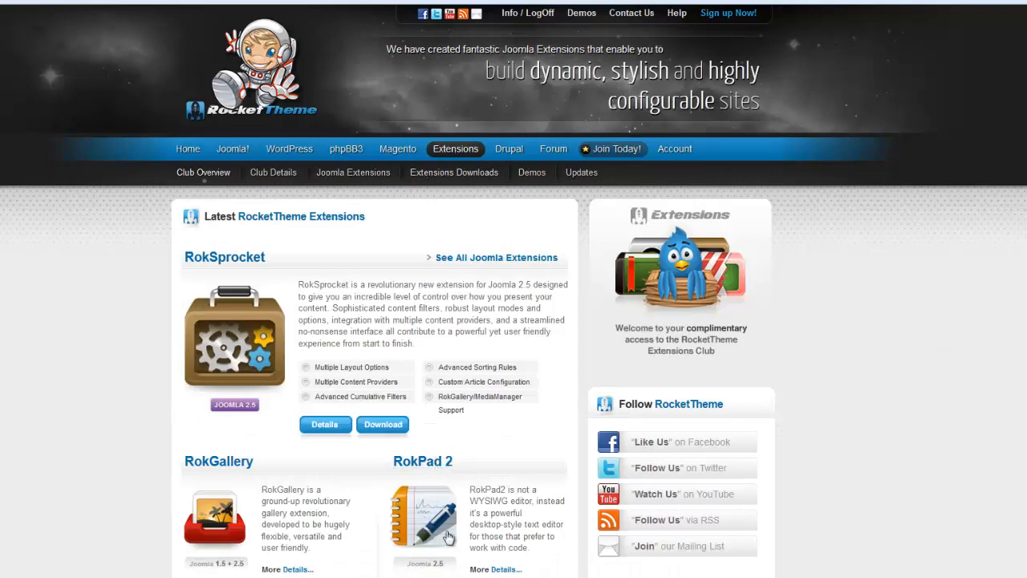
mouse_move(435, 466)
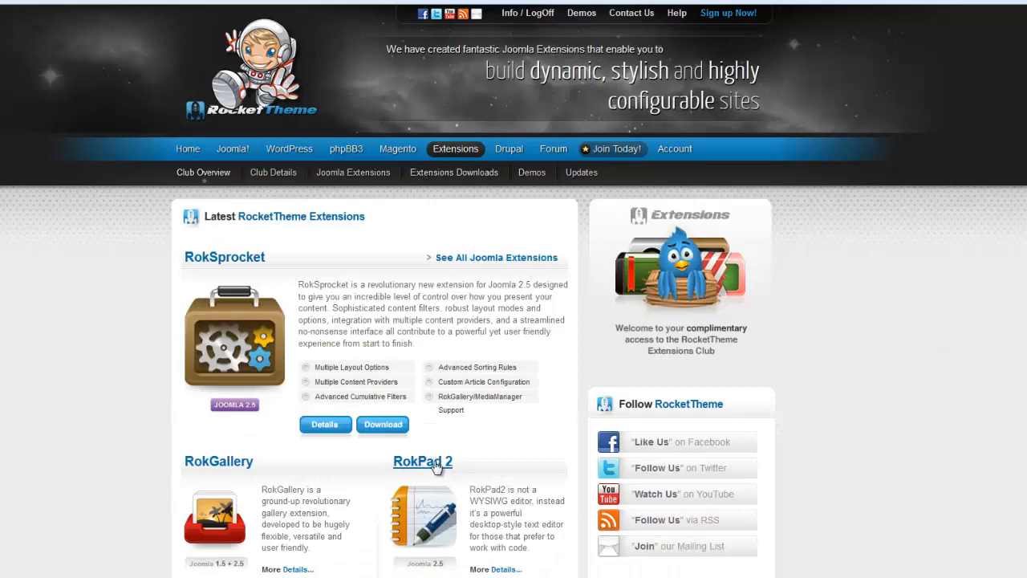
click(422, 462)
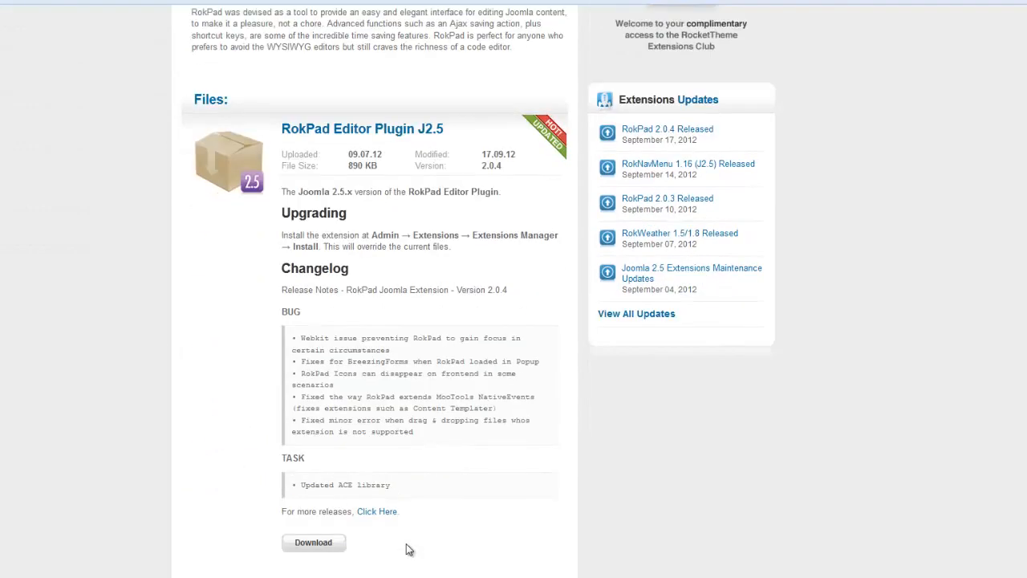
click(313, 543)
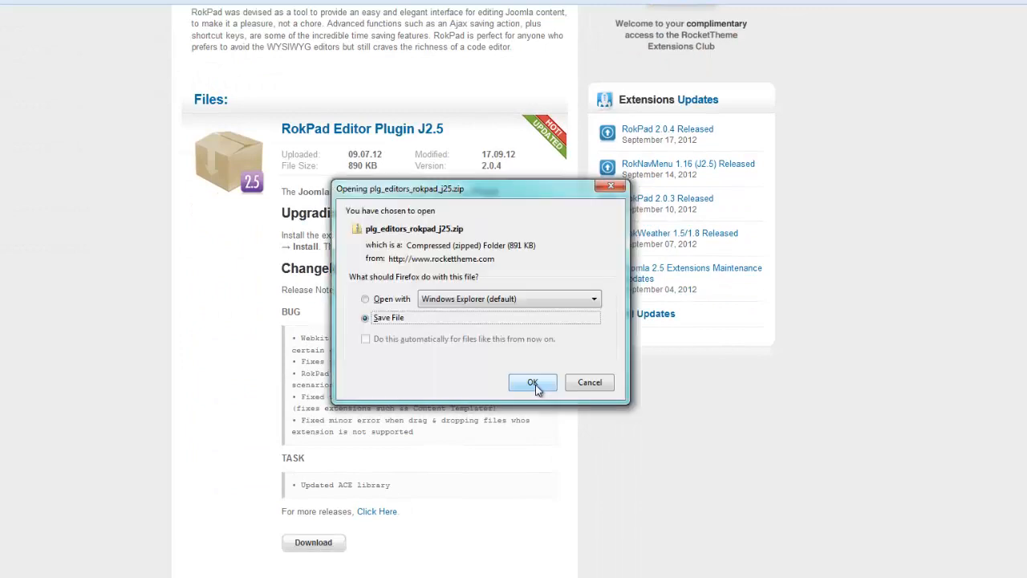
click(533, 383)
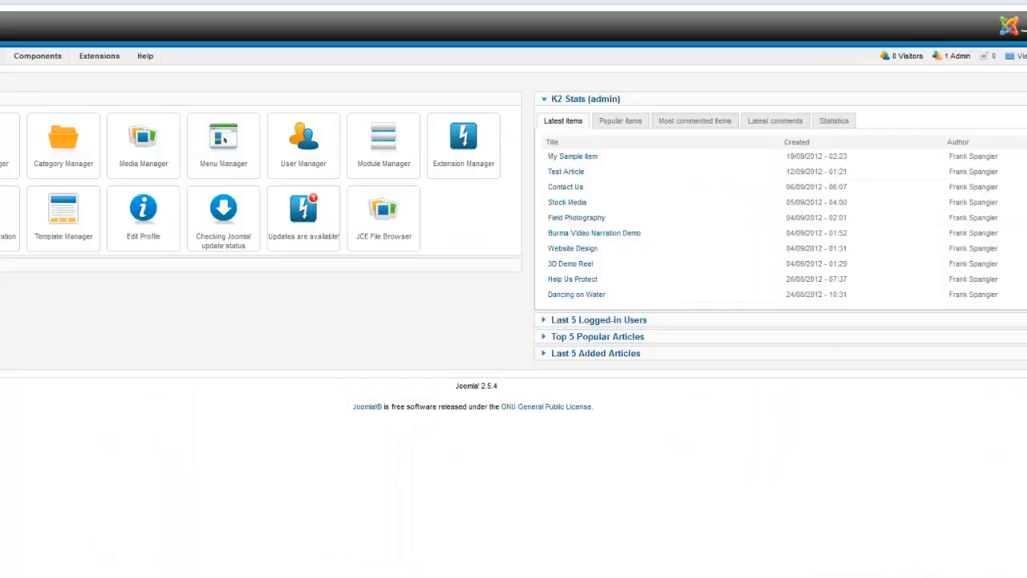
- Upload and install the RokPad plugin zip via Extensions > Extension Manager
click(262, 94)
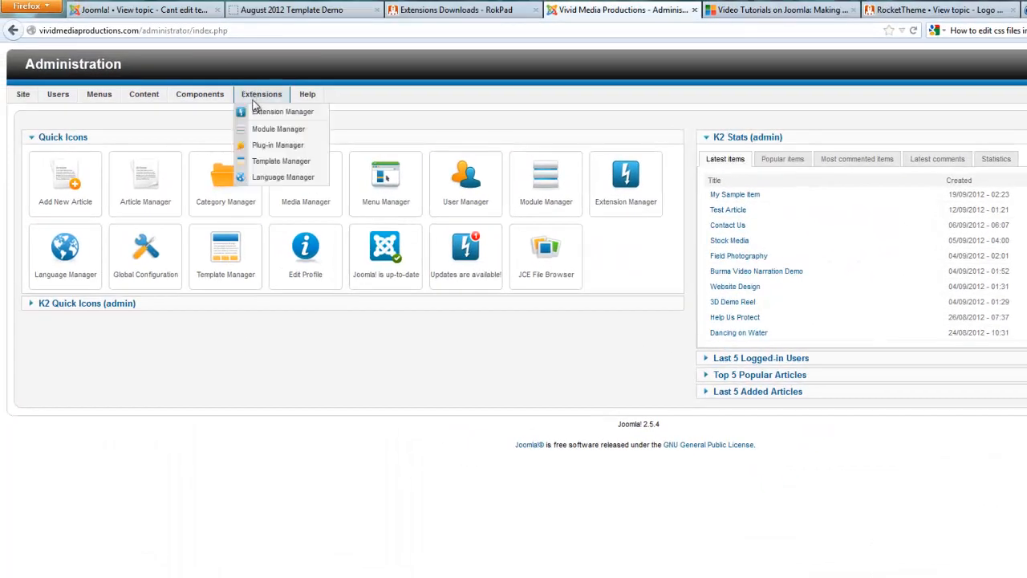
click(281, 112)
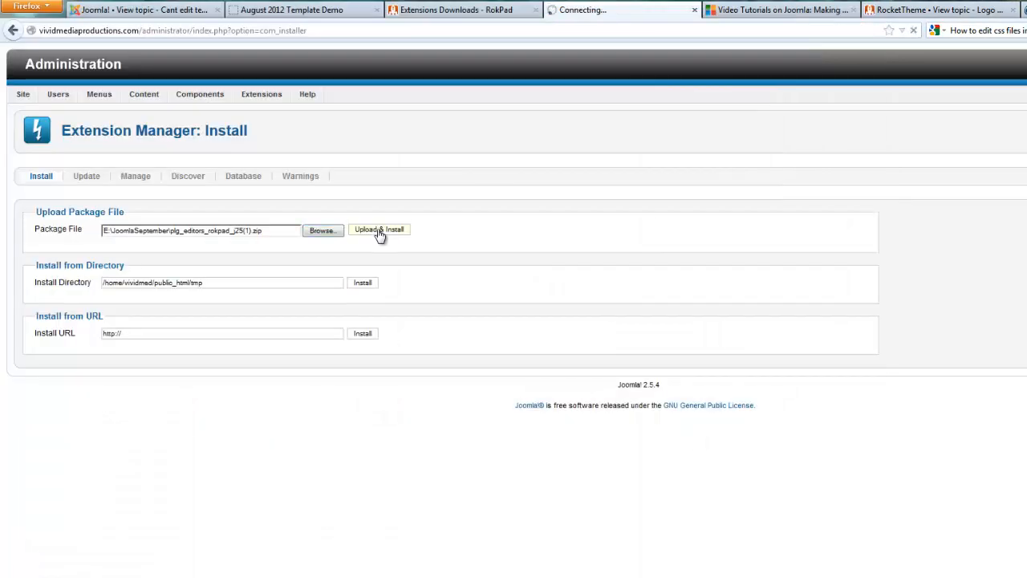
click(379, 229)
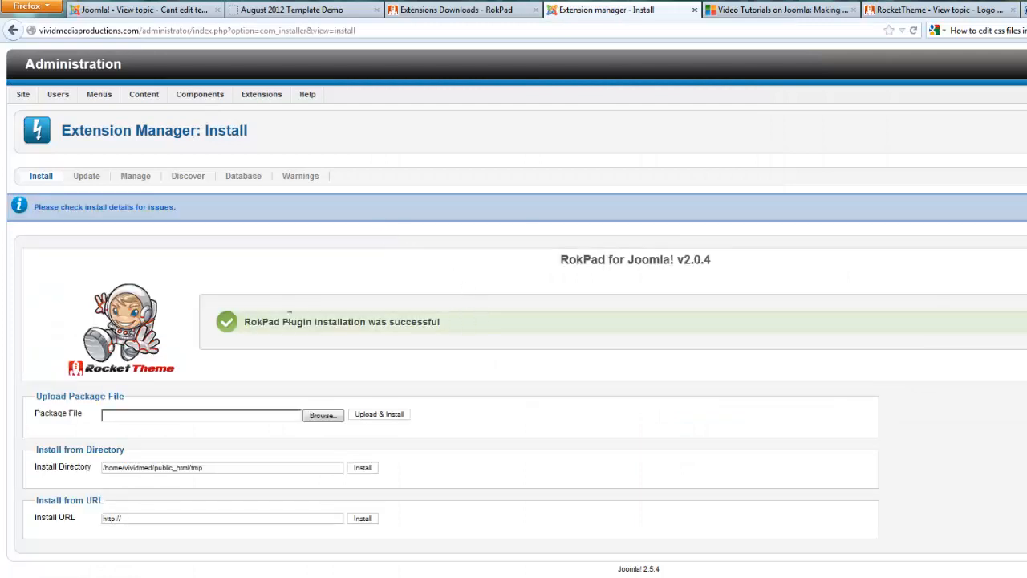
mouse_move(660, 316)
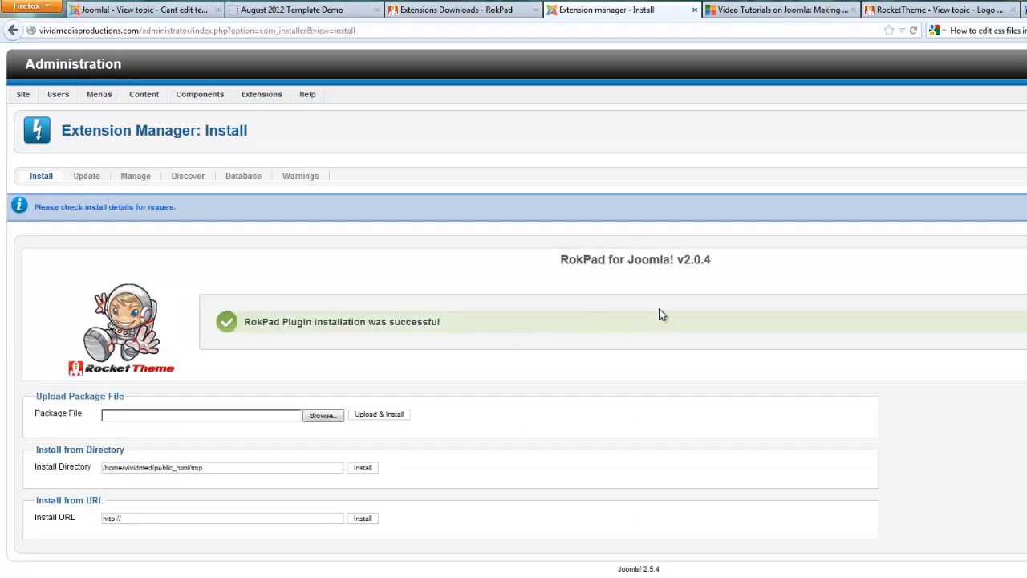
- Set Default Editor to Editor - RokPad in Global Configuration and save
click(22, 93)
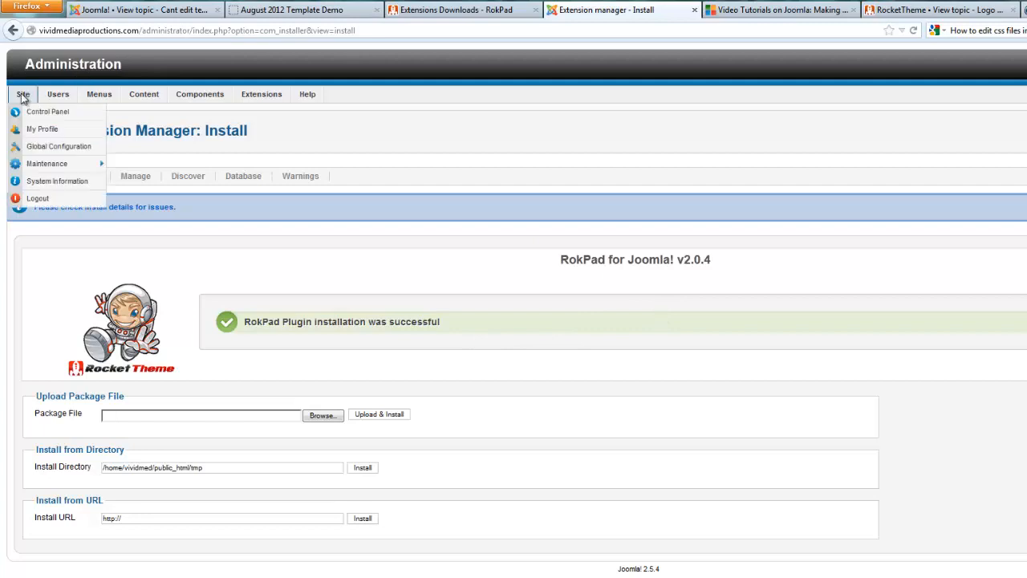
mouse_move(58, 147)
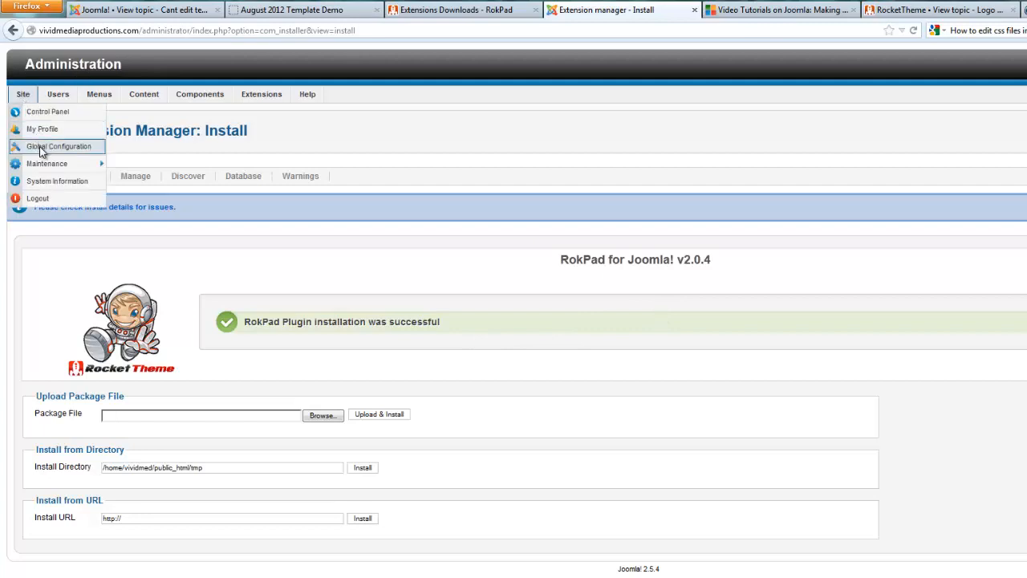
click(58, 147)
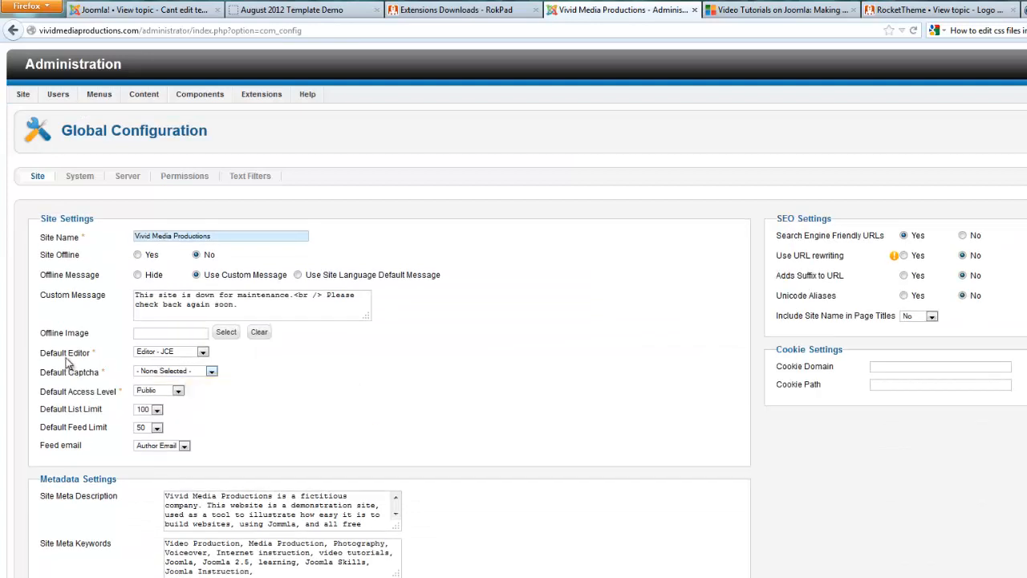
click(201, 353)
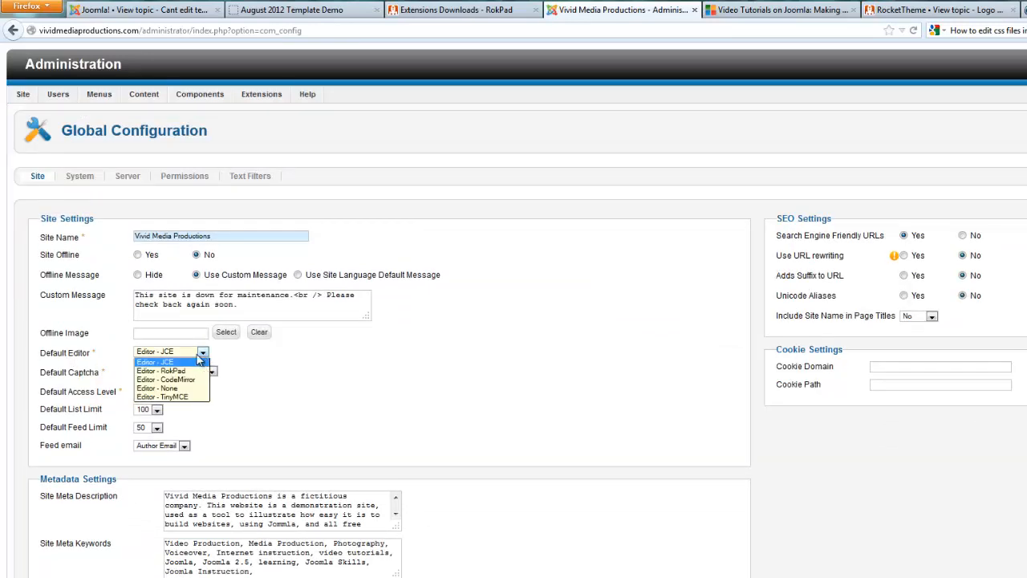
click(161, 371)
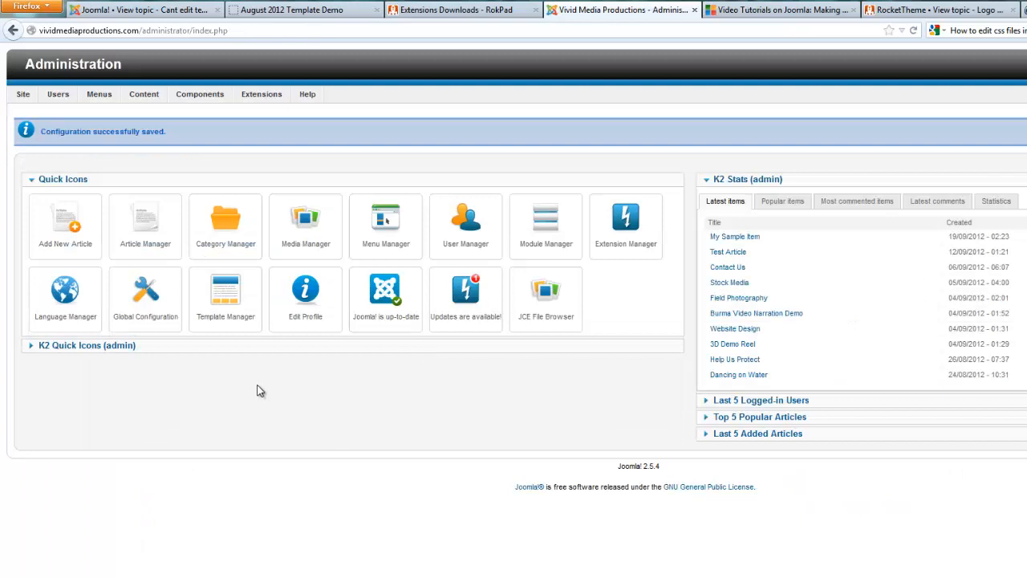
mouse_move(145, 223)
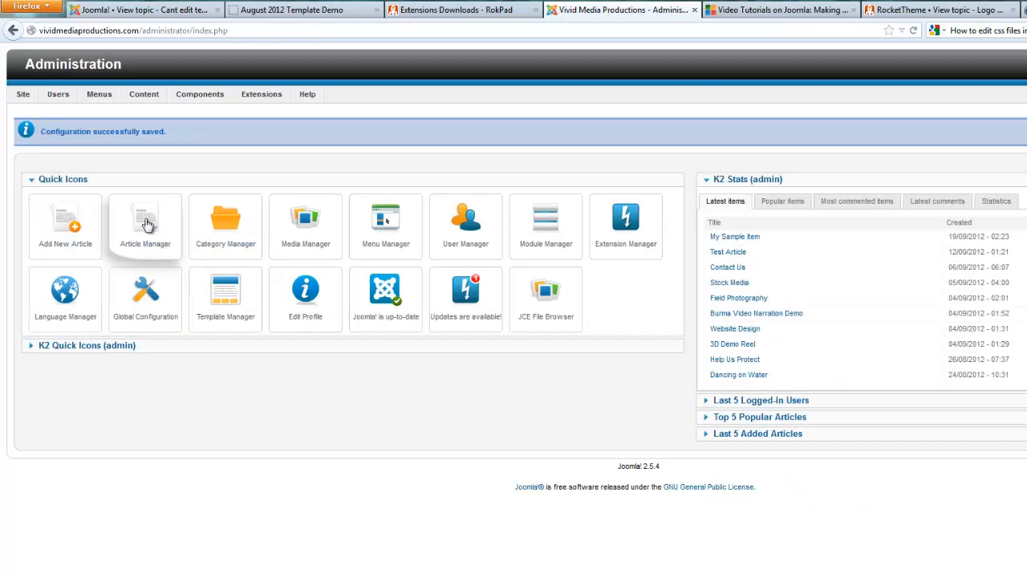
- Open and close the article 'A Good Day' in Article Manager, then browse Components
click(145, 224)
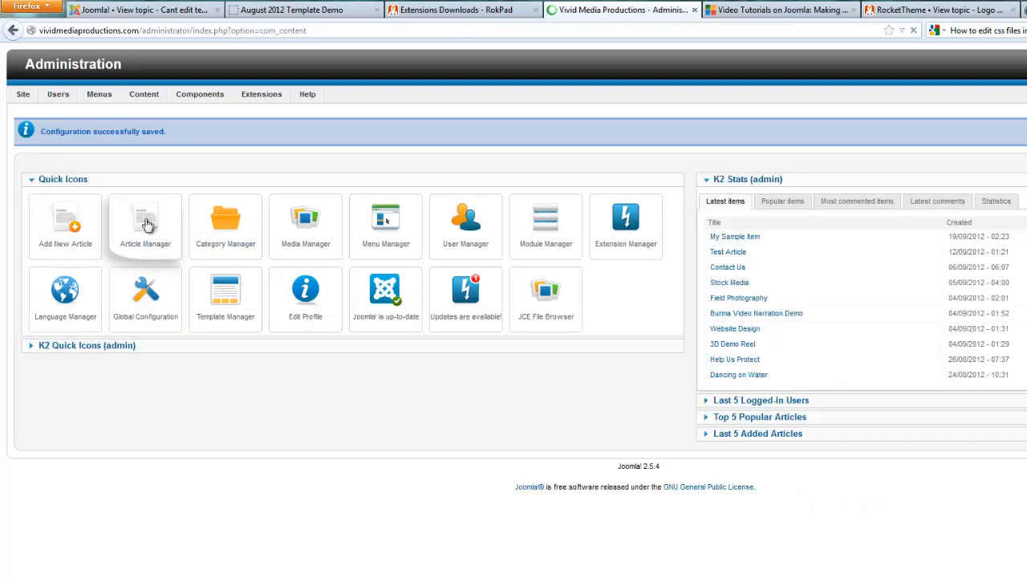
click(145, 221)
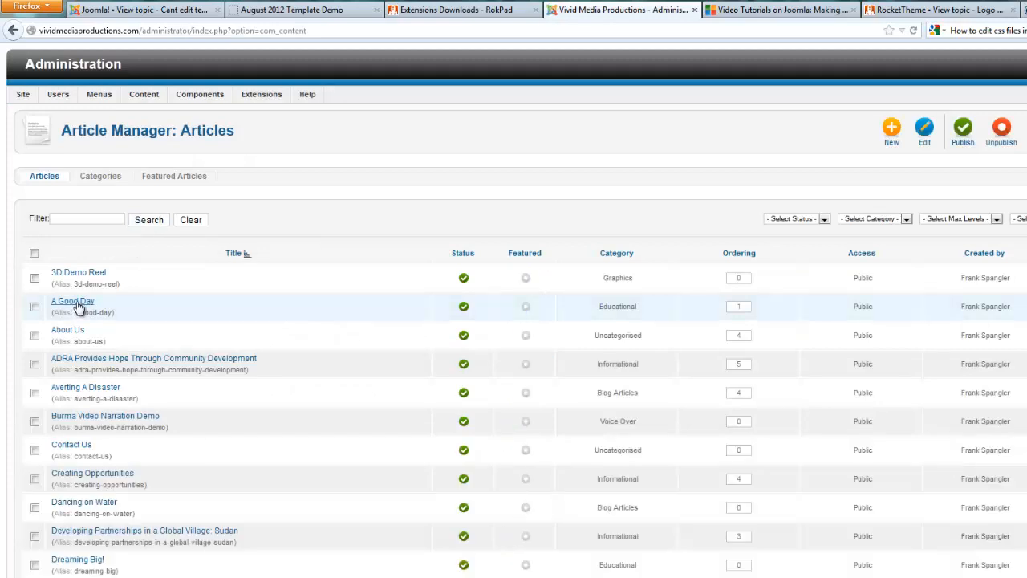
click(67, 299)
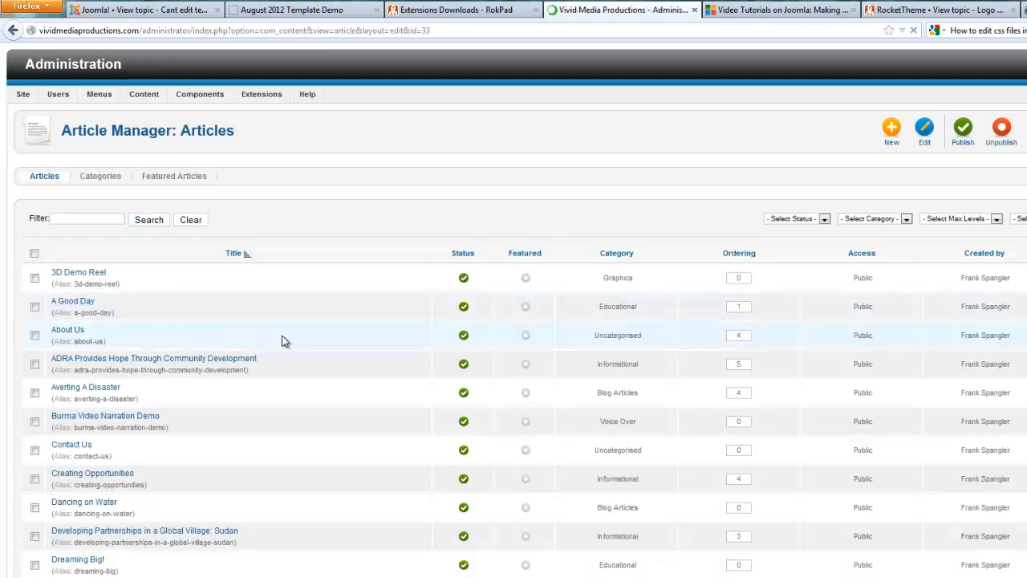
click(71, 301)
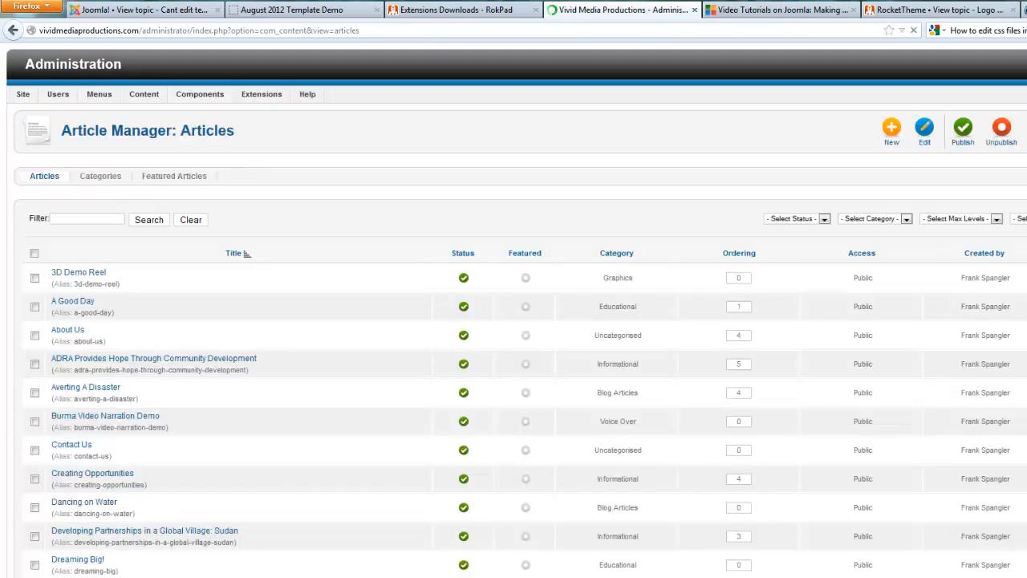
click(200, 94)
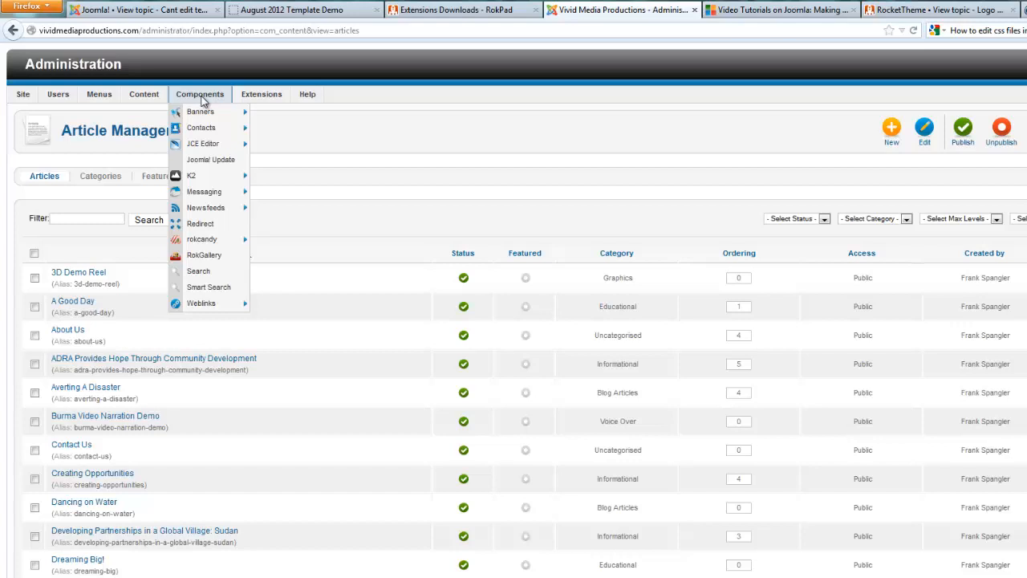
click(261, 94)
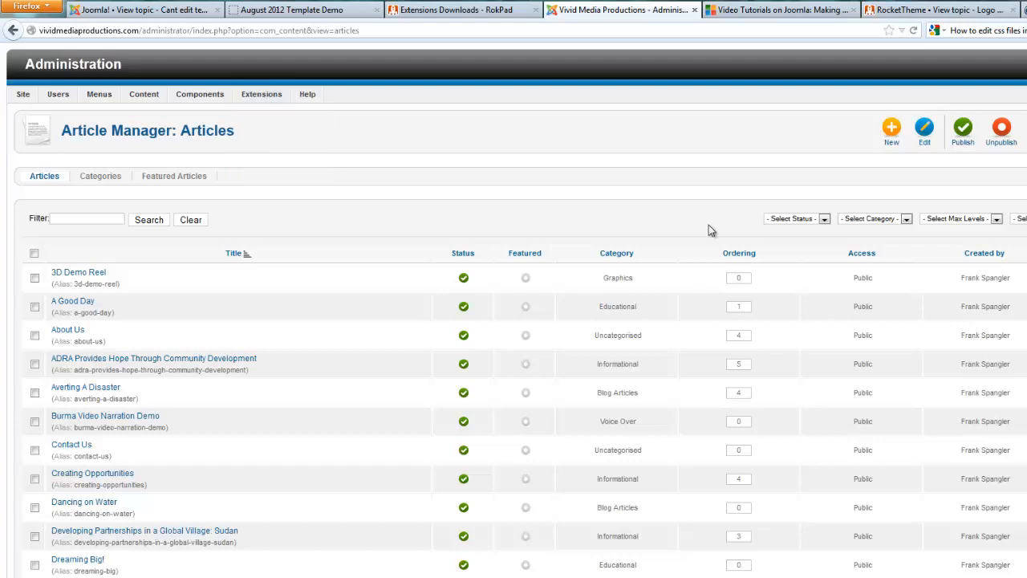
mouse_move(374, 138)
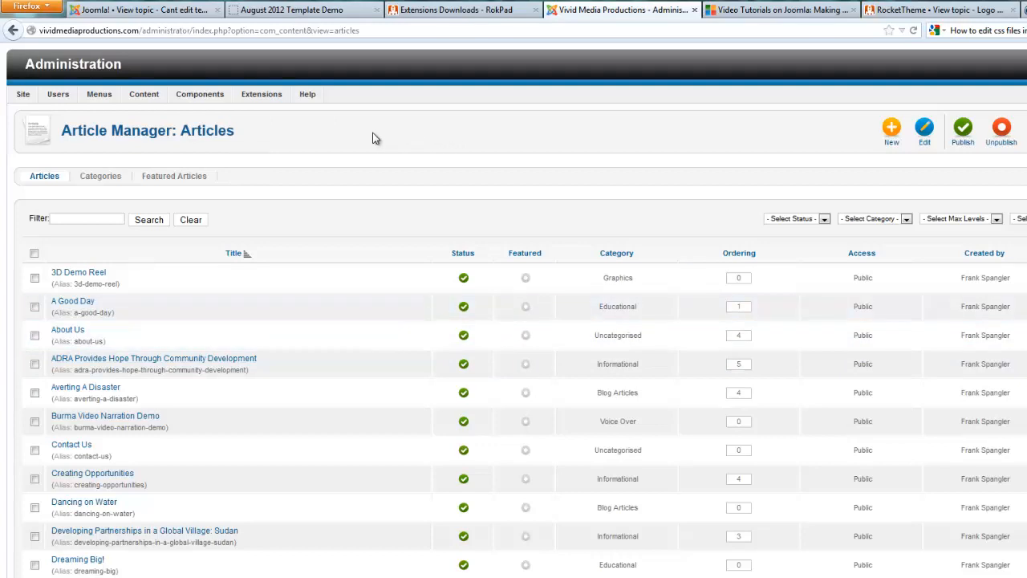
- Save and close Global Configuration to reach 'Configuration successfully saved'
click(23, 93)
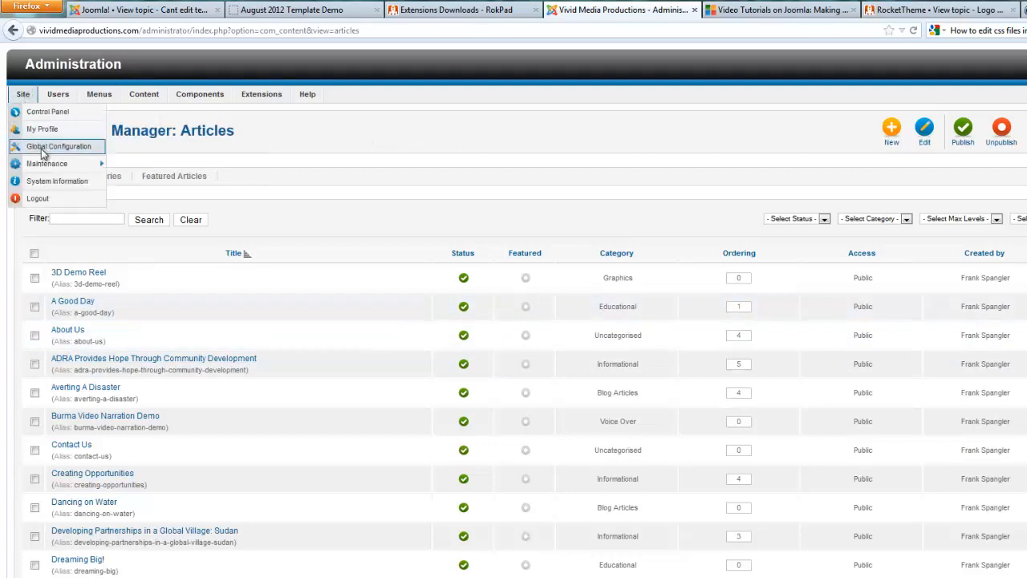
mouse_move(59, 148)
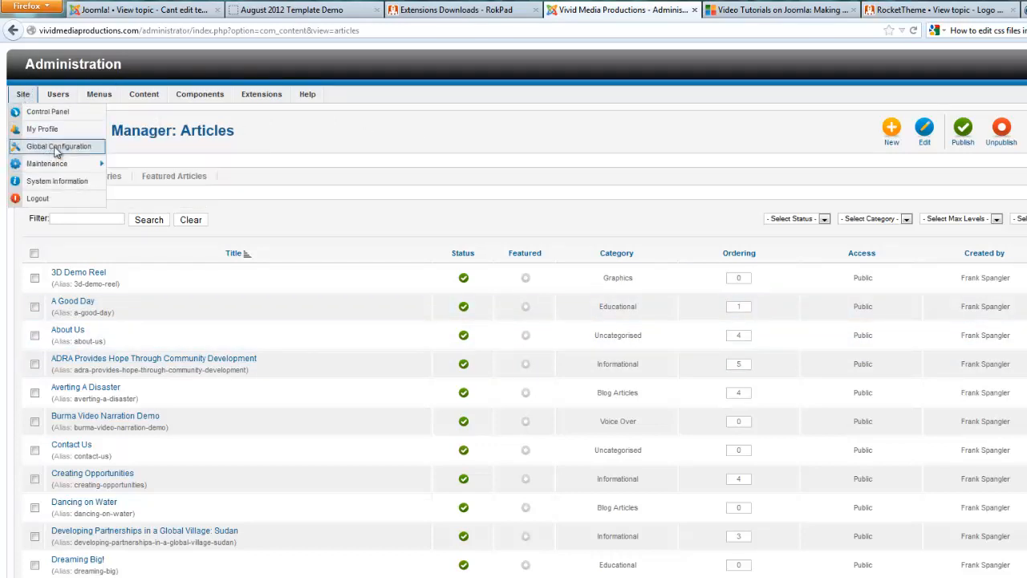
click(58, 146)
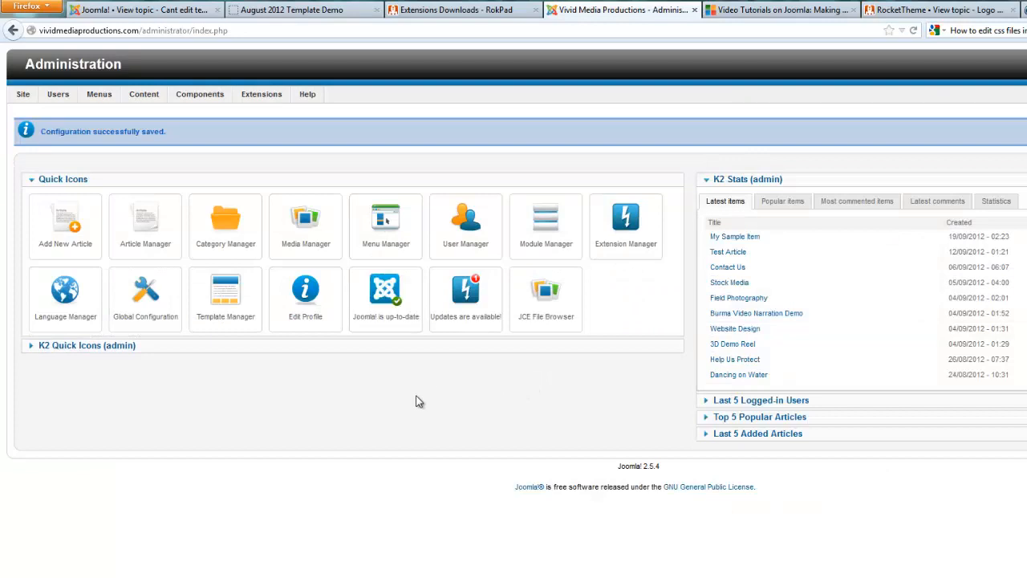
mouse_move(426, 399)
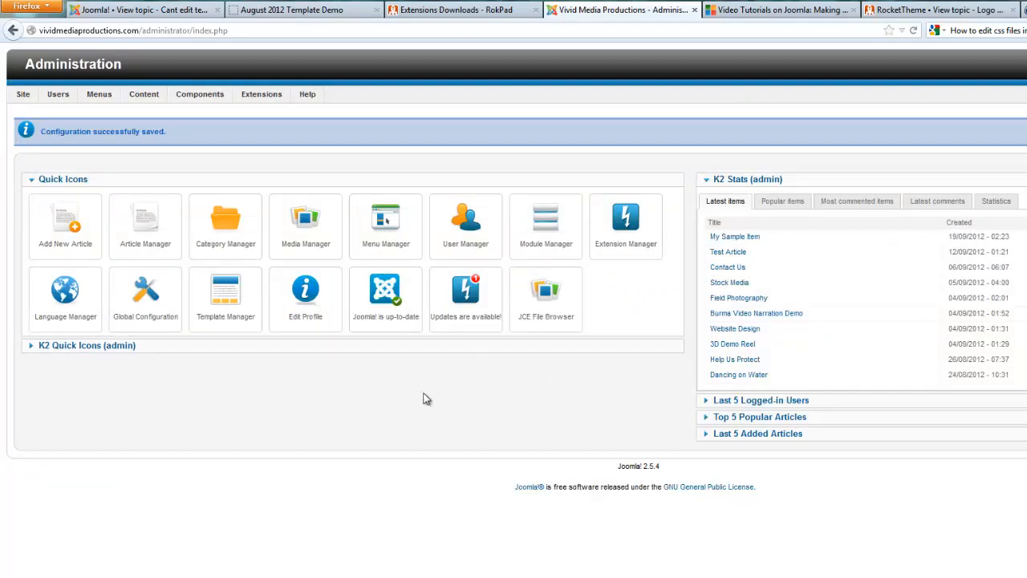
mouse_move(429, 398)
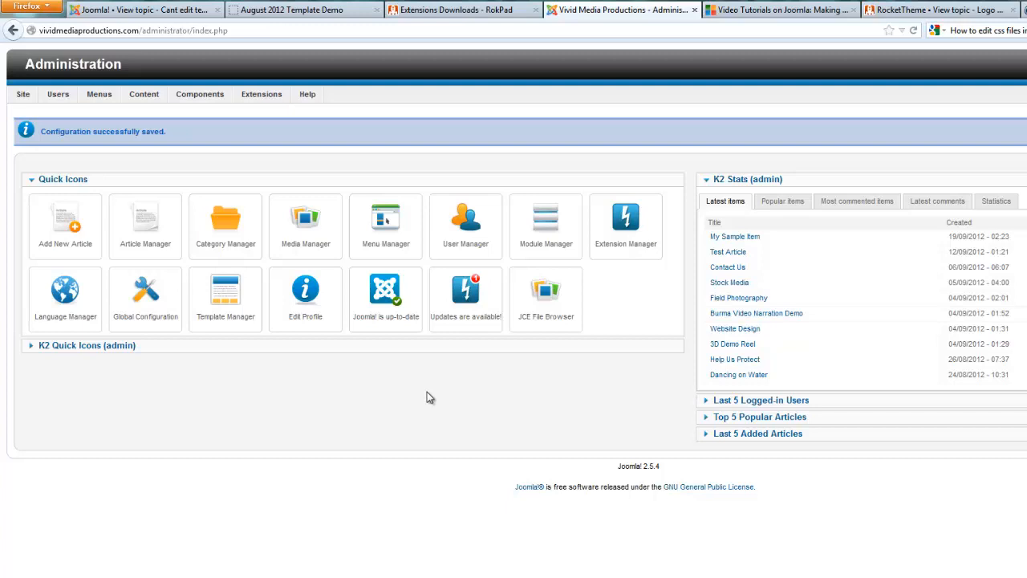
mouse_move(371, 417)
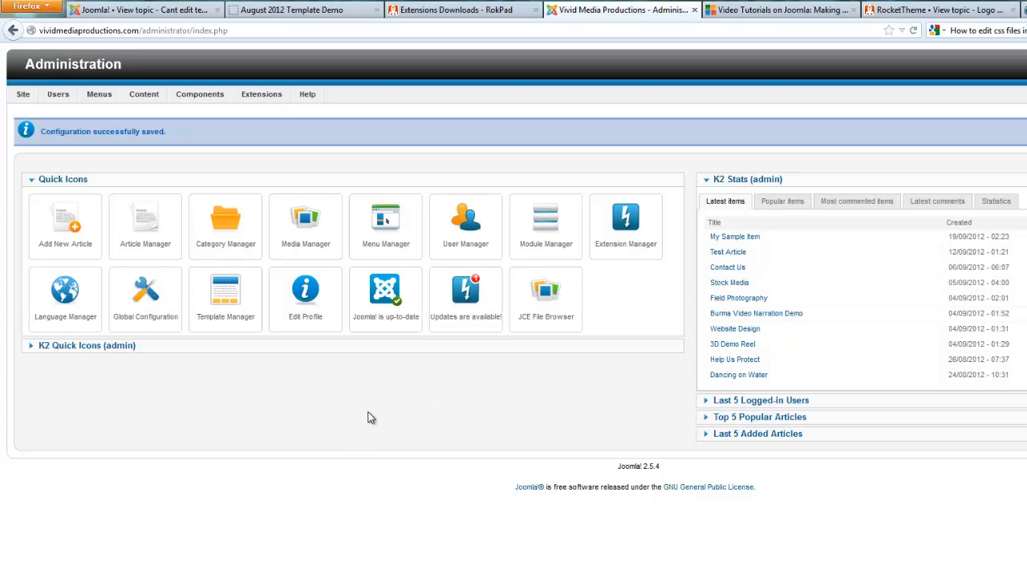
- In Template Manager's Templates list, scroll down to Rt_ionosphere Details and Files
click(261, 94)
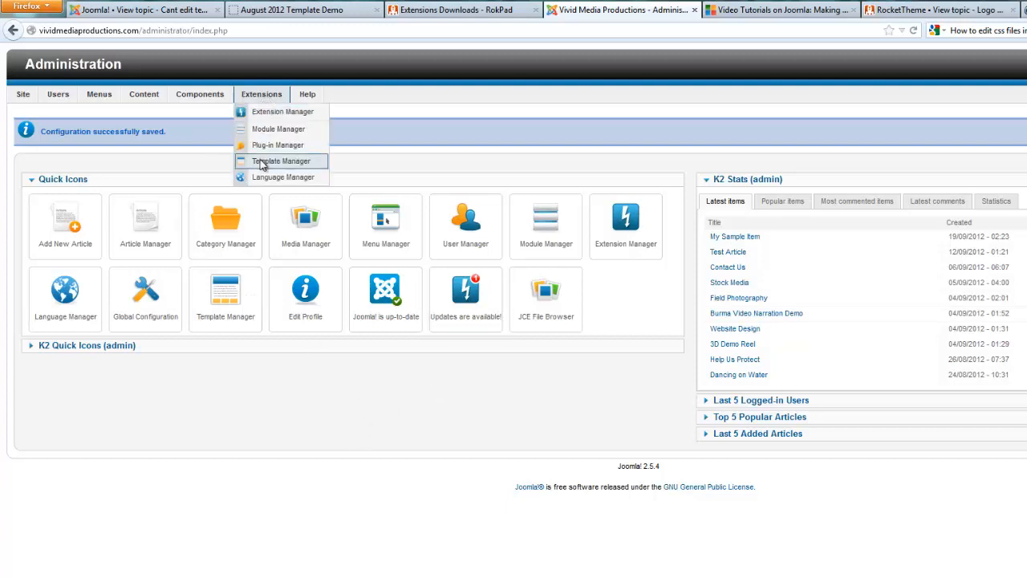
click(281, 160)
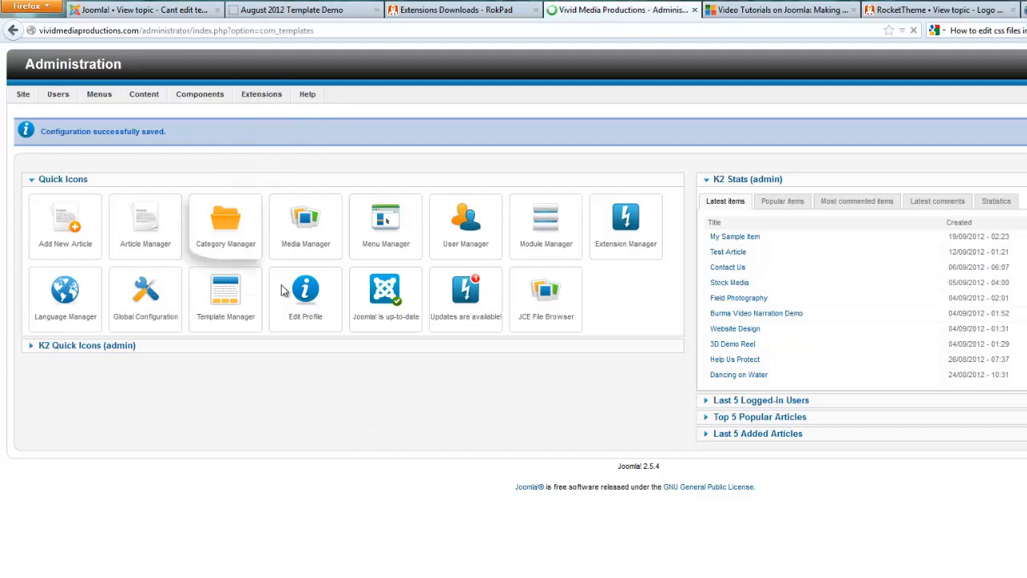
click(226, 291)
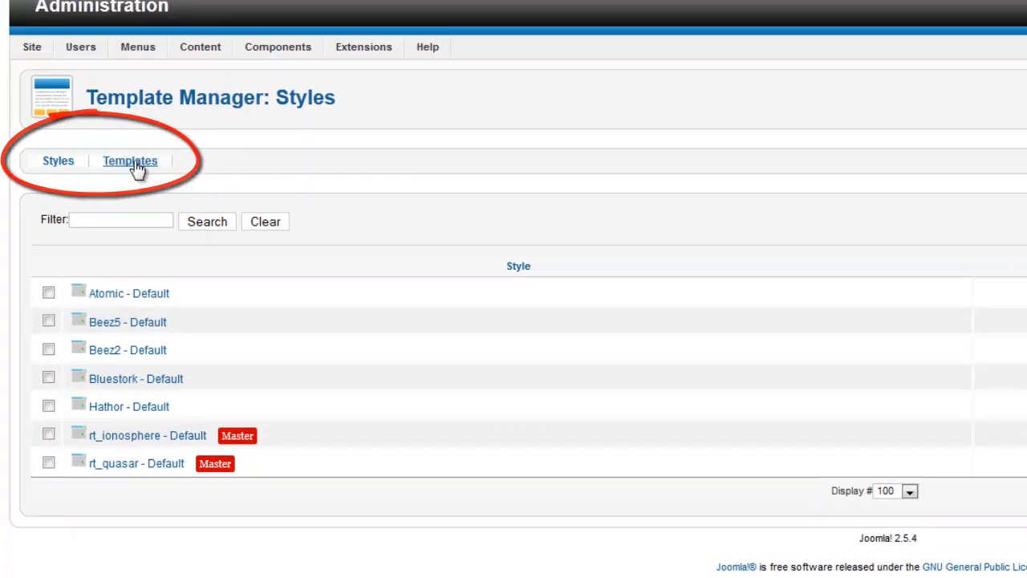
click(129, 161)
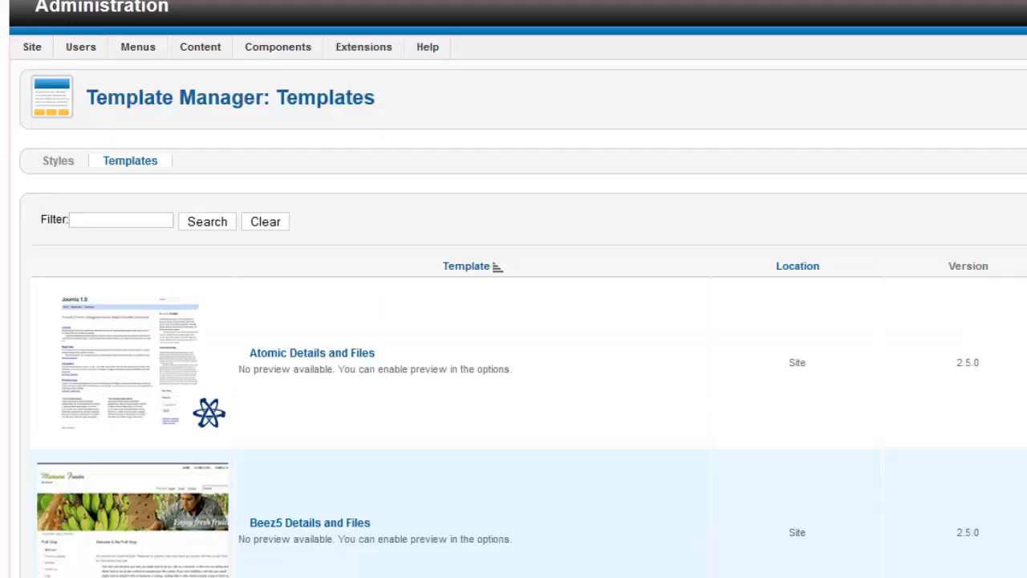
scroll(down, 3)
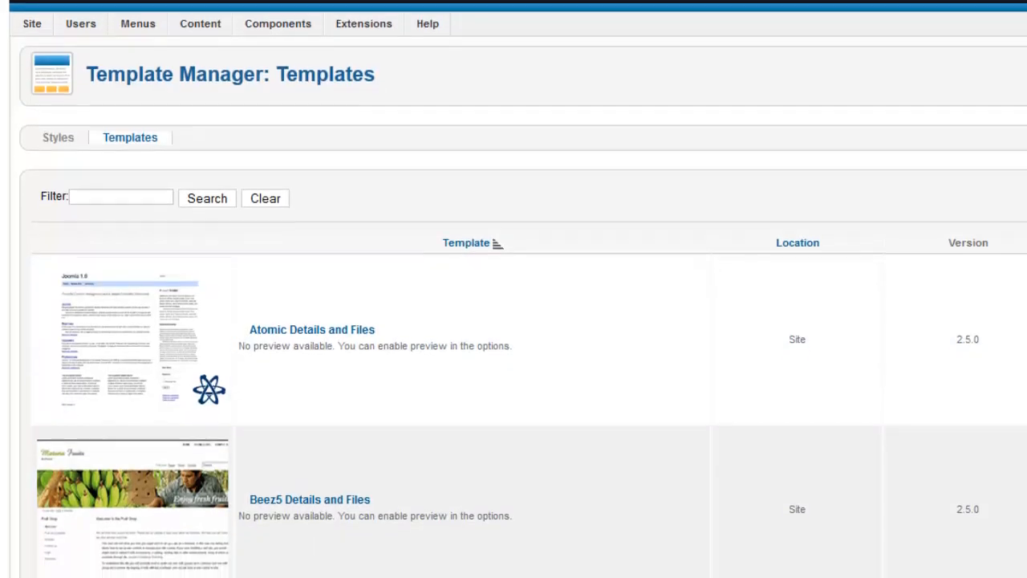
scroll(down, 3)
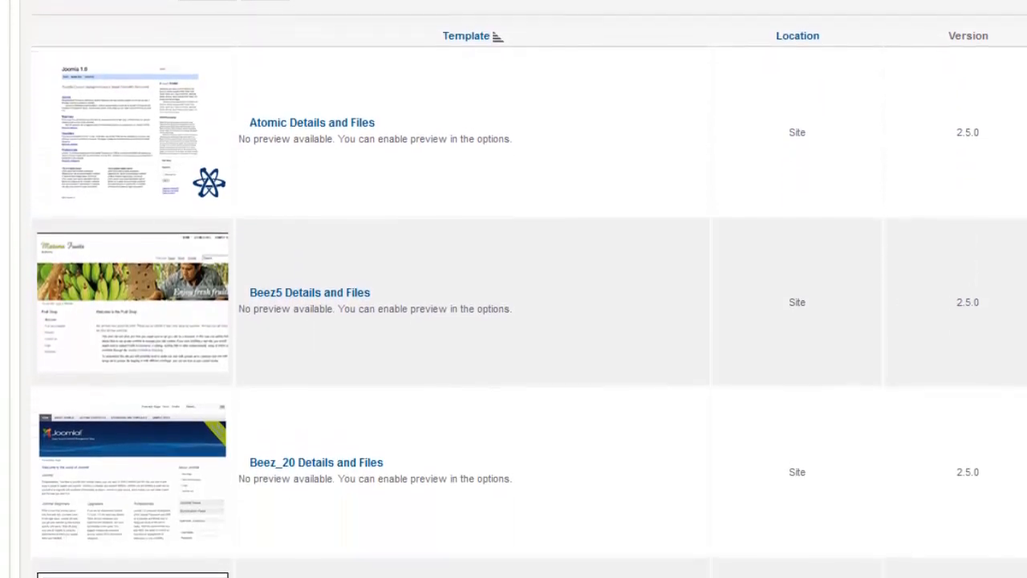
scroll(down, 3)
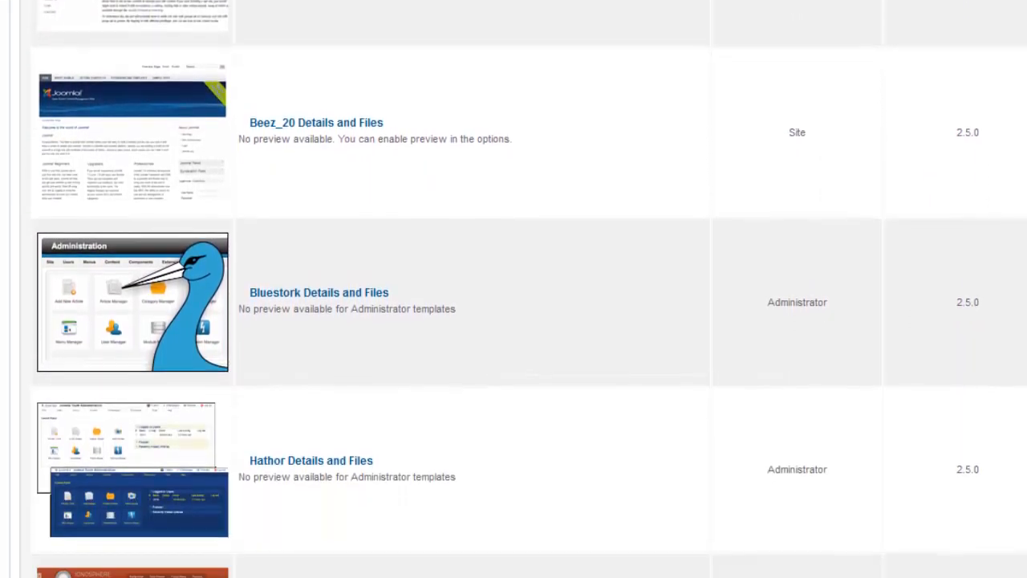
scroll(down, 3)
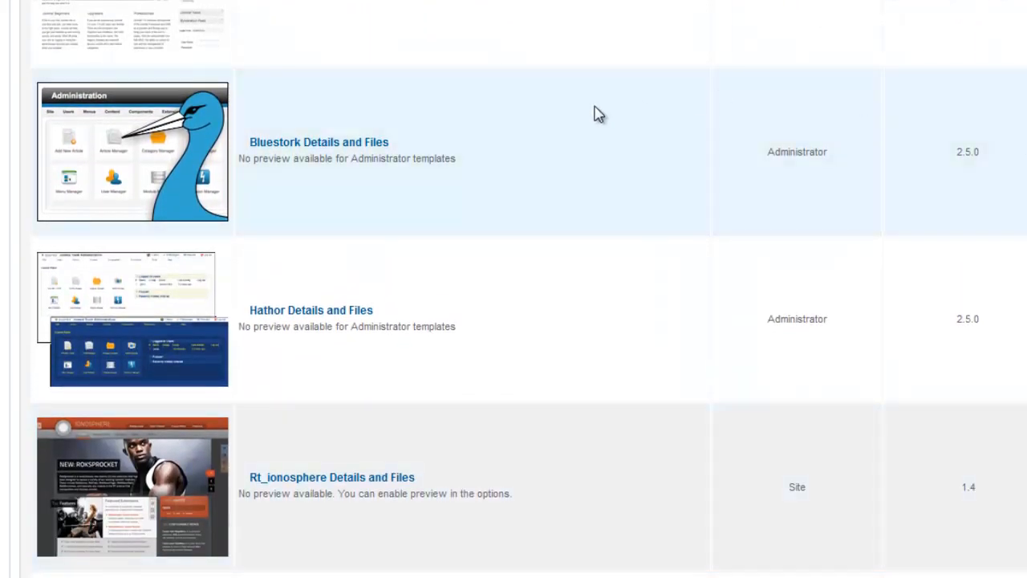
mouse_move(313, 491)
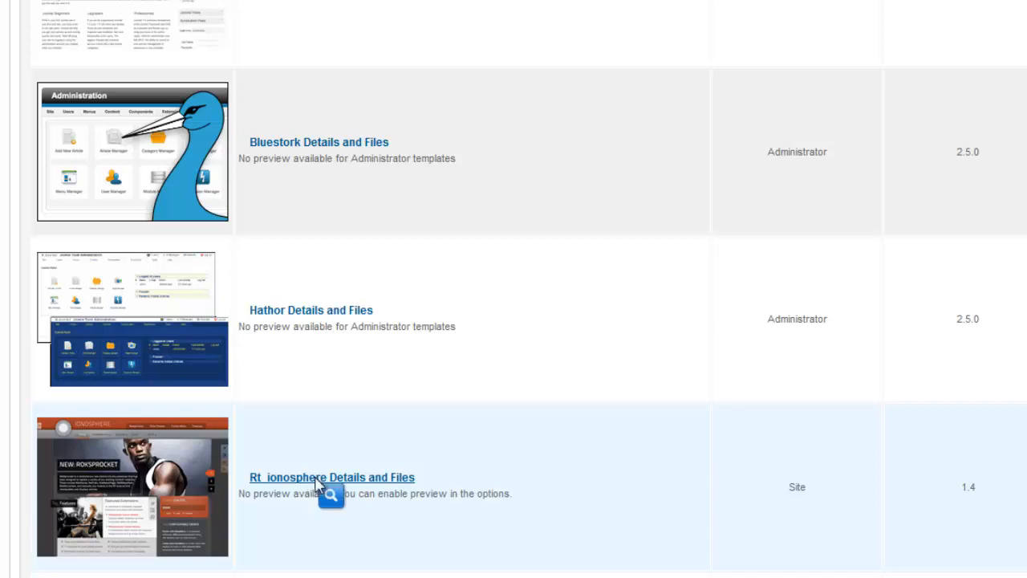
- Open Rt_ionosphere Details and Files and scroll to its Stylesheets list
click(329, 478)
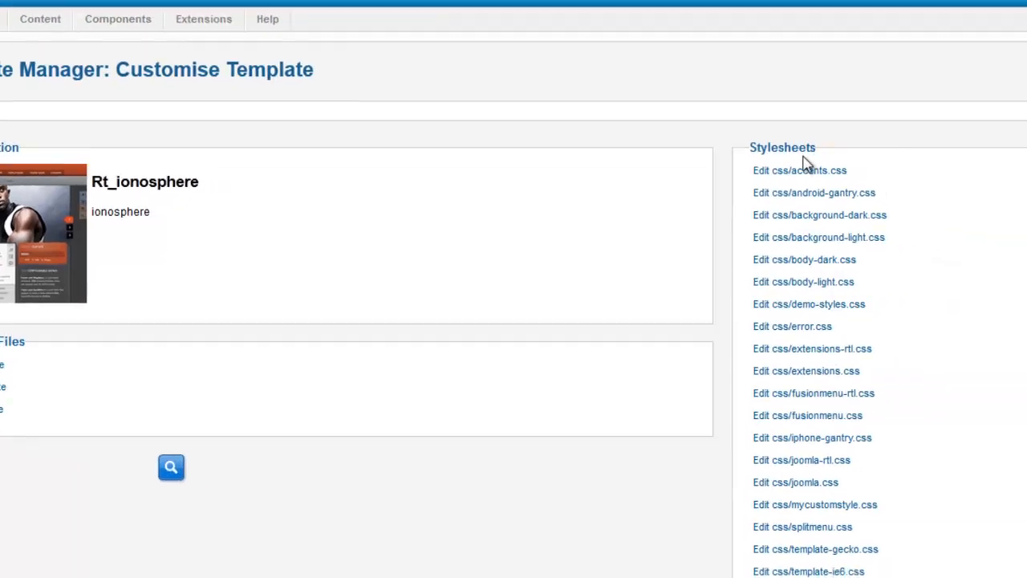
scroll(down, 3)
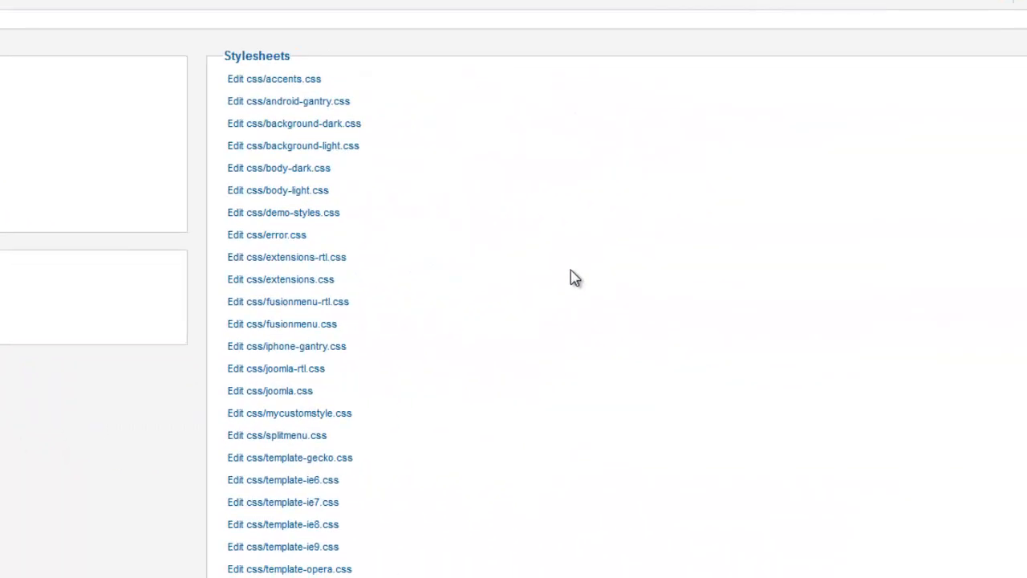
mouse_move(500, 292)
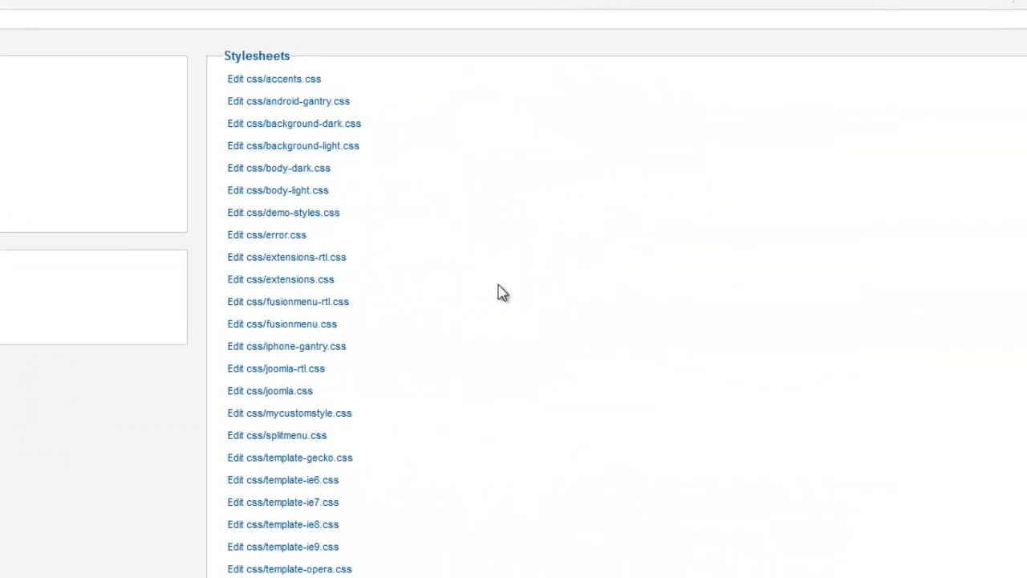
mouse_move(567, 276)
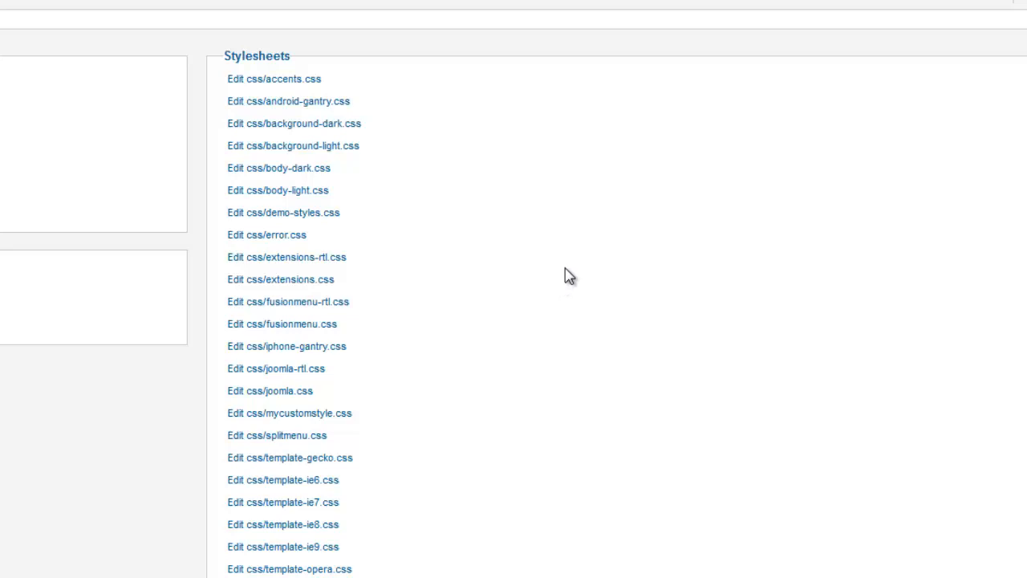
mouse_move(727, 244)
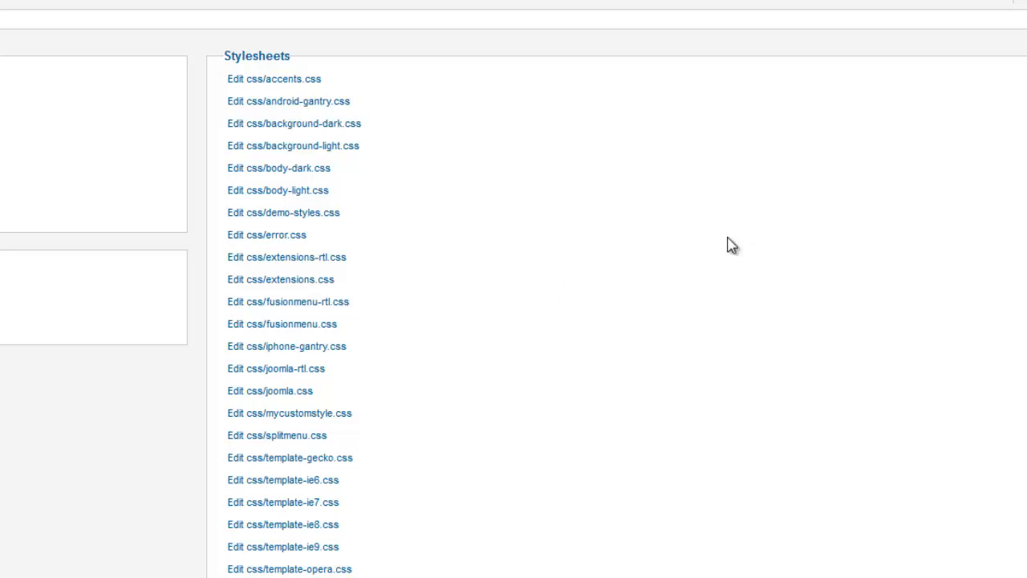
mouse_move(305, 417)
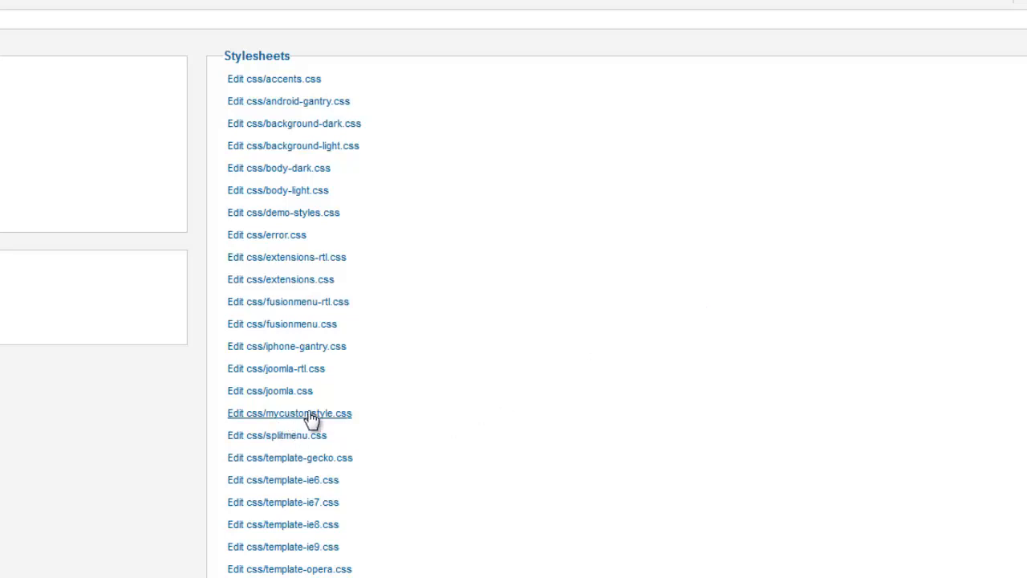
mouse_move(352, 424)
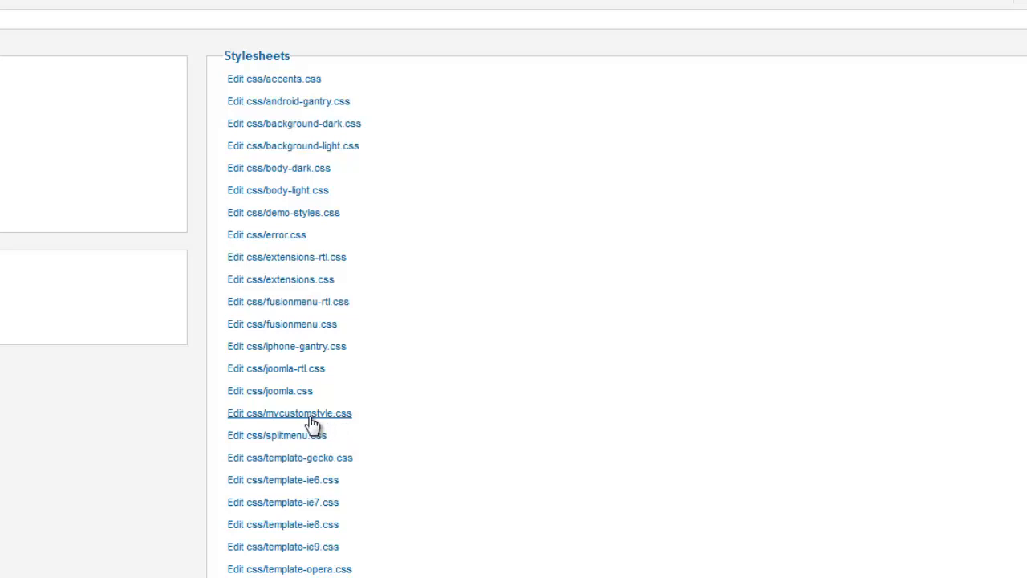
mouse_move(298, 422)
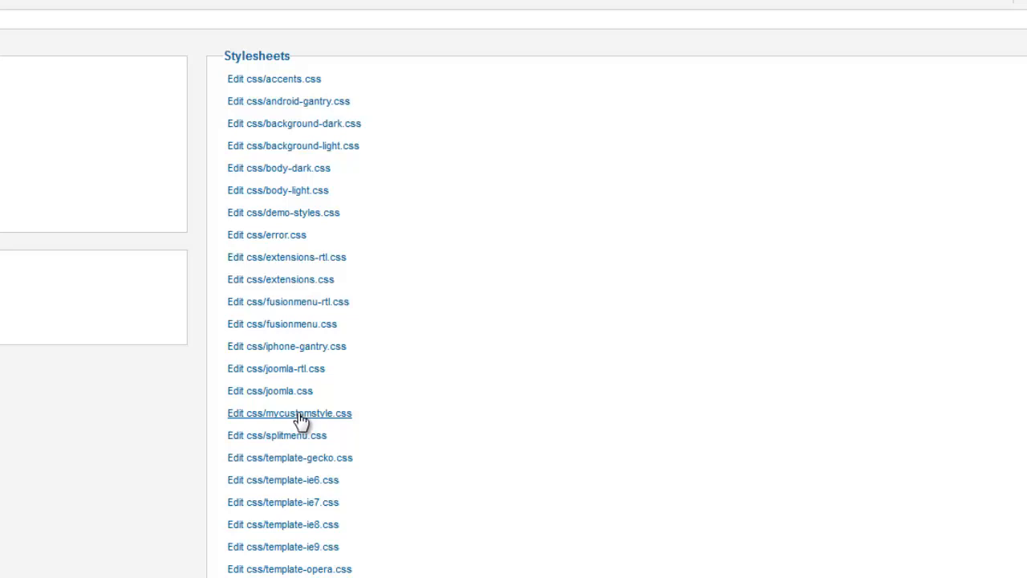
mouse_move(292, 427)
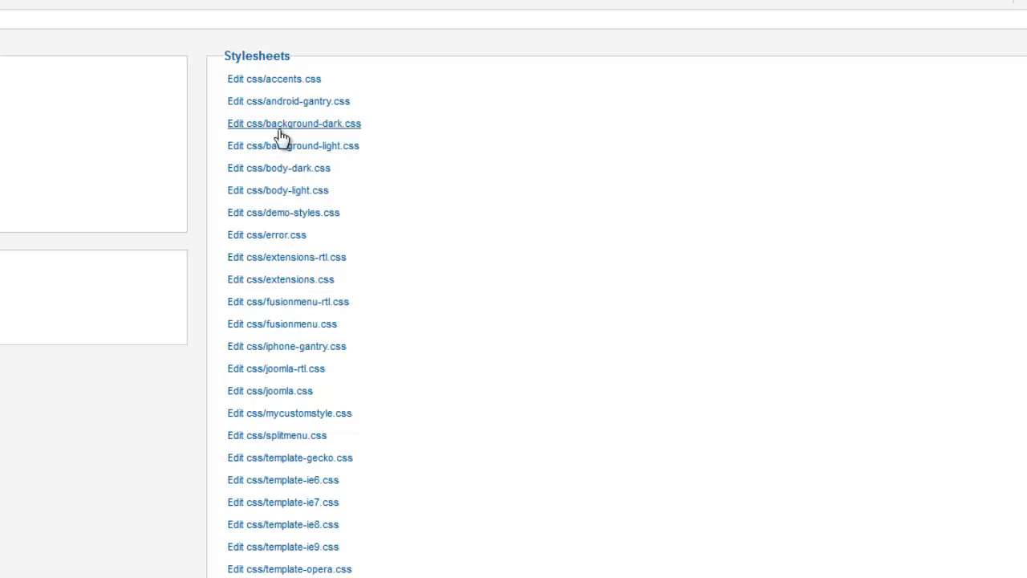
mouse_move(325, 418)
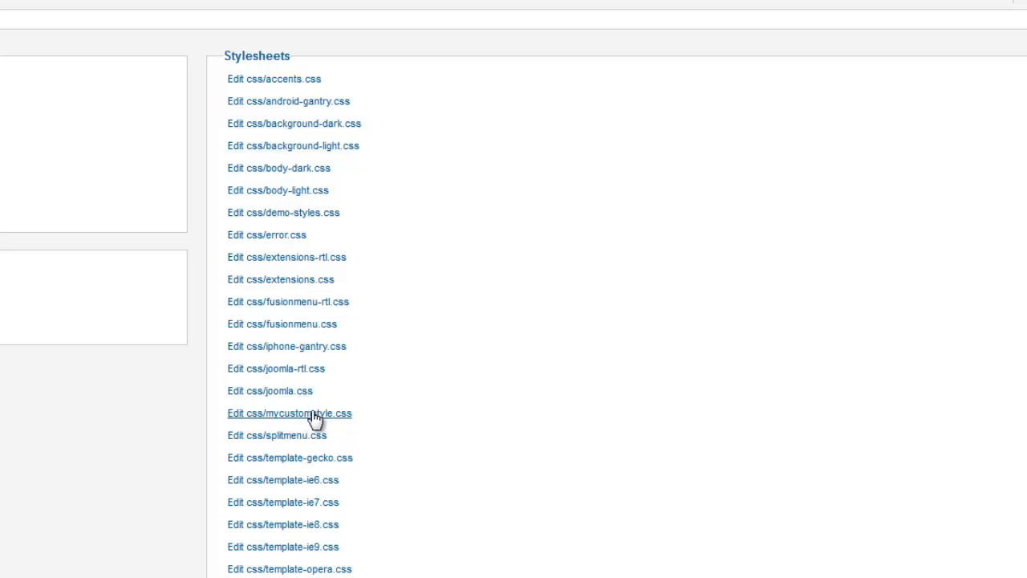
mouse_move(358, 99)
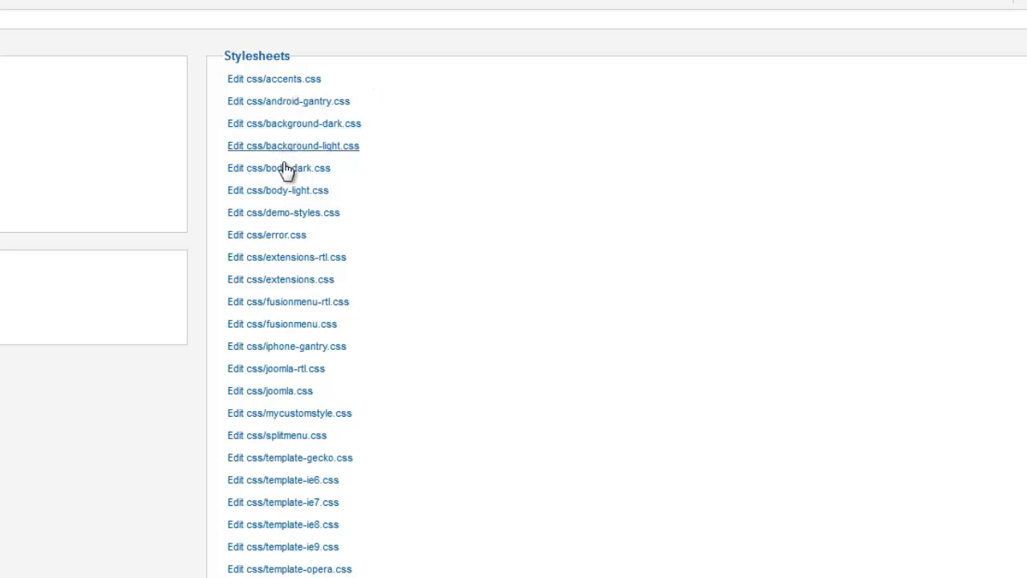
mouse_move(281, 267)
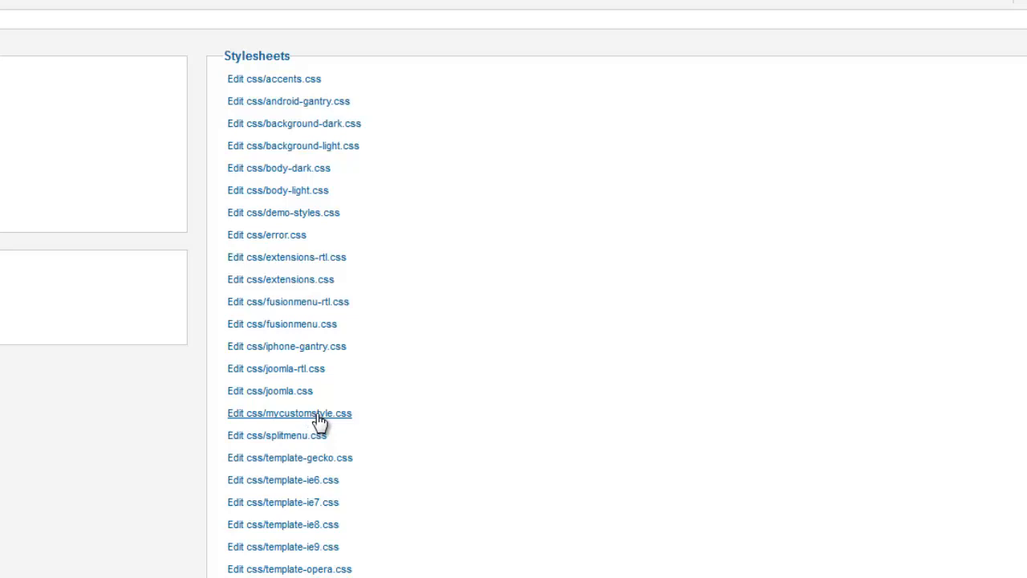
mouse_move(559, 351)
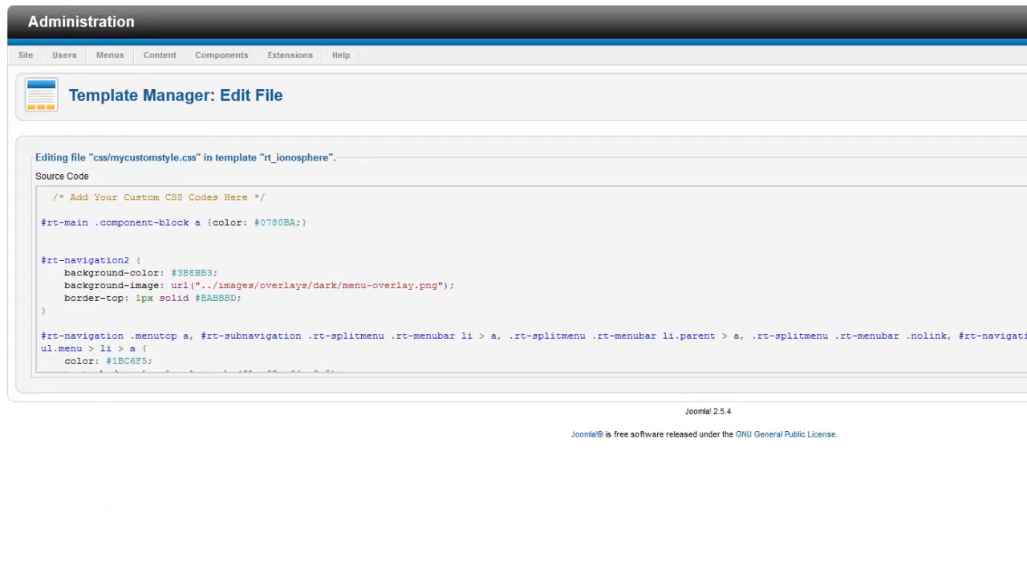
- Scroll css/mycustomstyle.css to the .rg-ss-arrow rules with colours #1885B5 and #105A7A
scroll(down, 3)
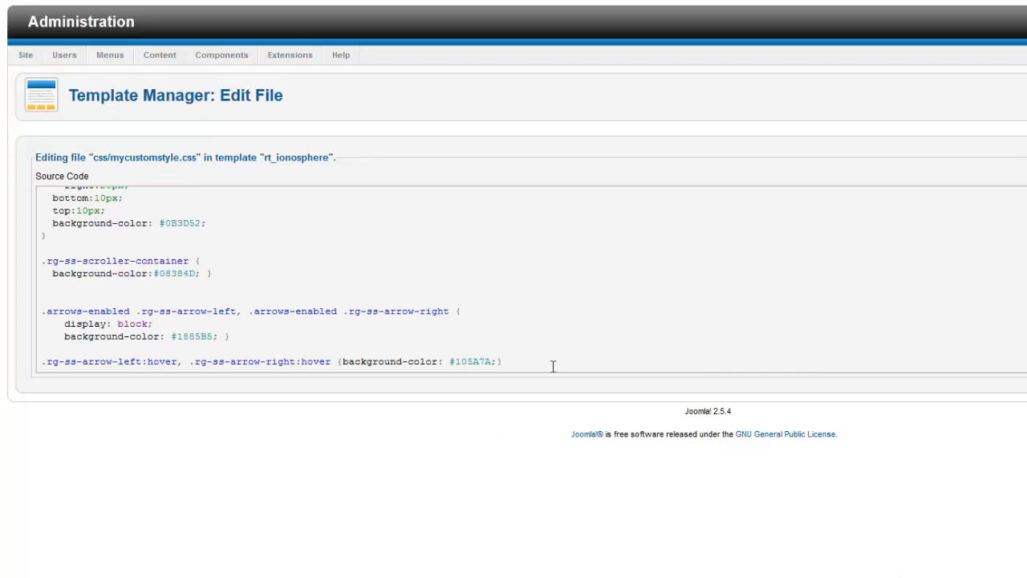
mouse_move(553, 364)
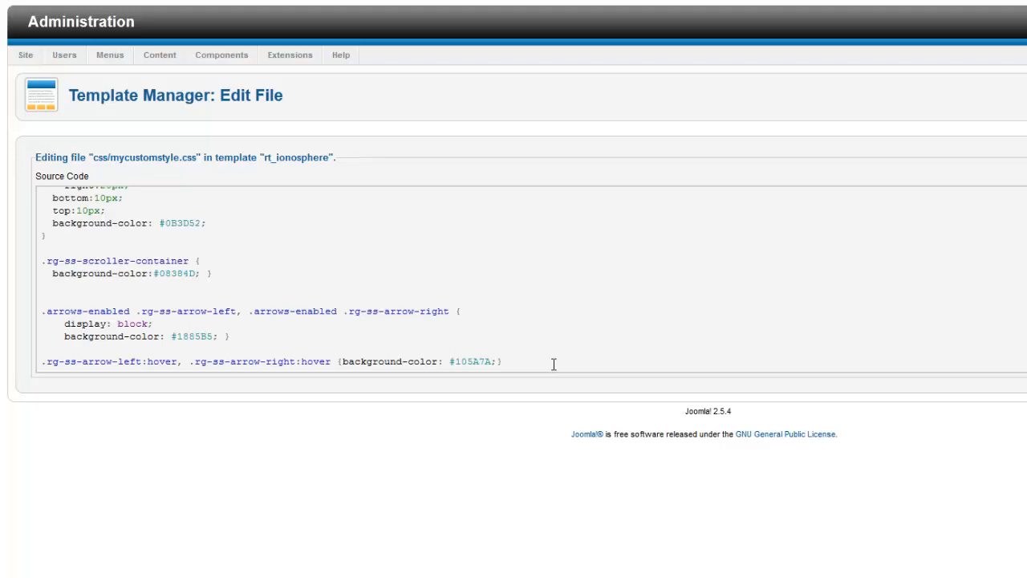
mouse_move(640, 400)
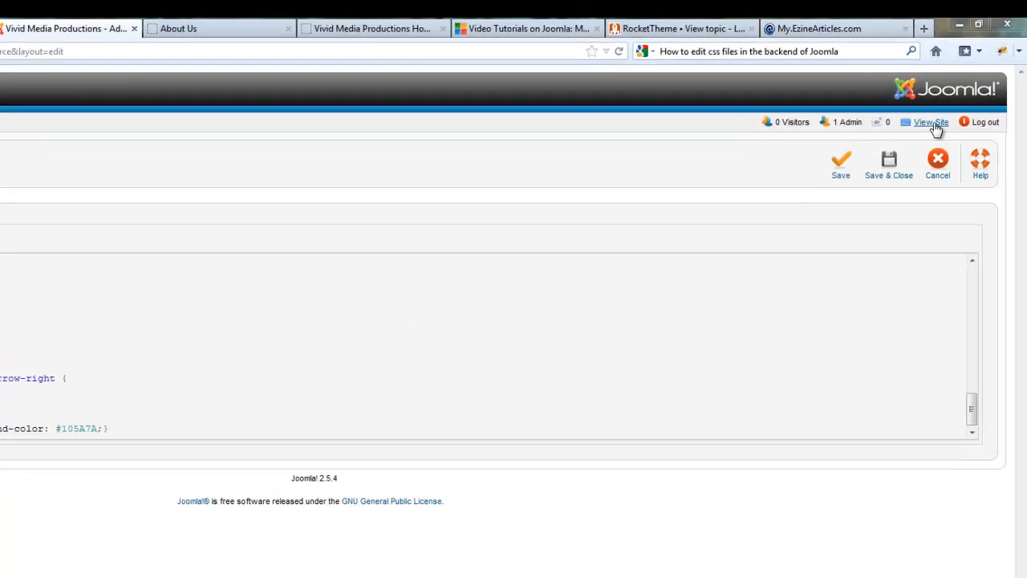
- Open the Vivid Media Productions front end to view the slider's blue arrows
click(930, 122)
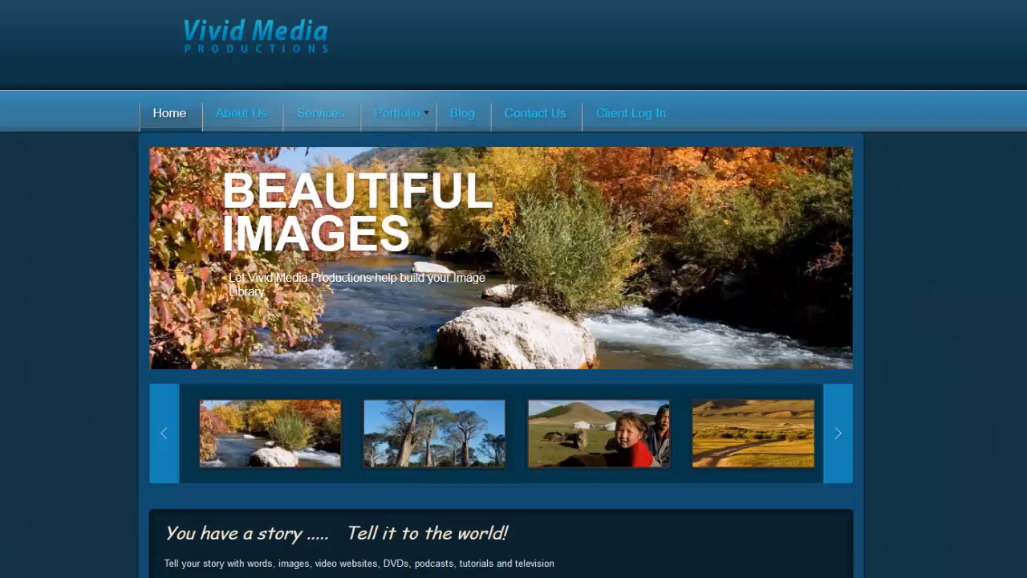
mouse_move(151, 504)
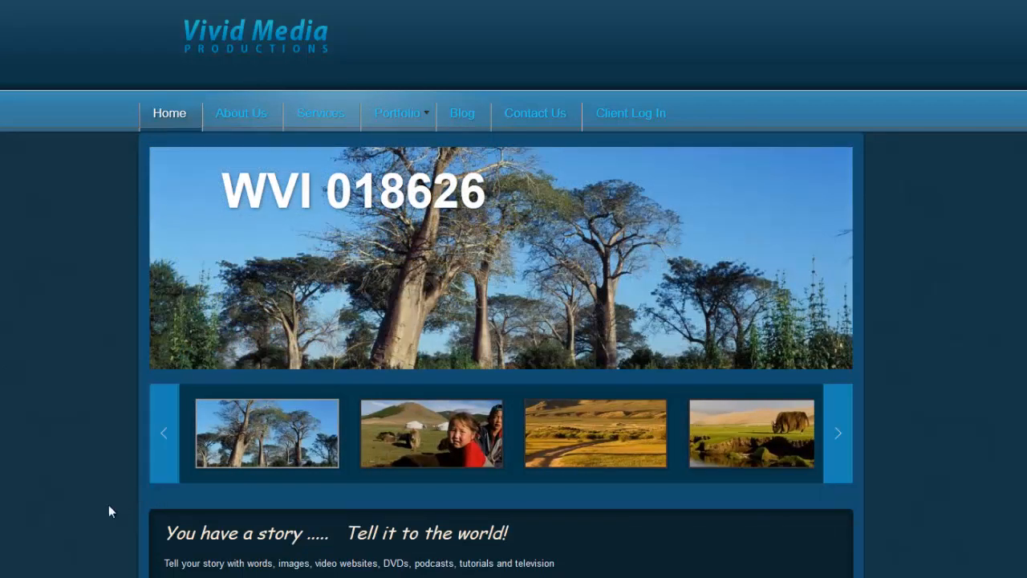
mouse_move(142, 481)
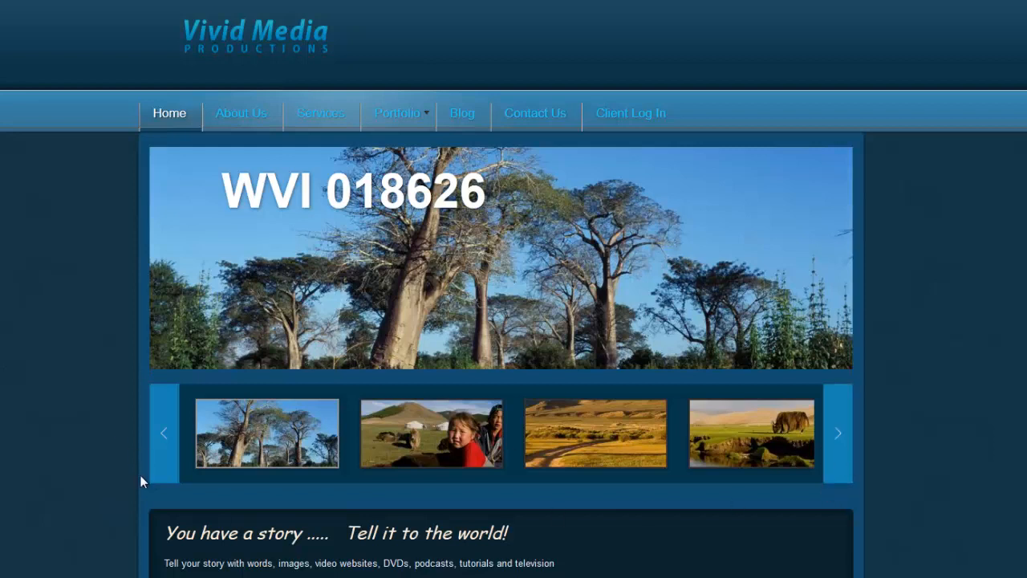
mouse_move(163, 500)
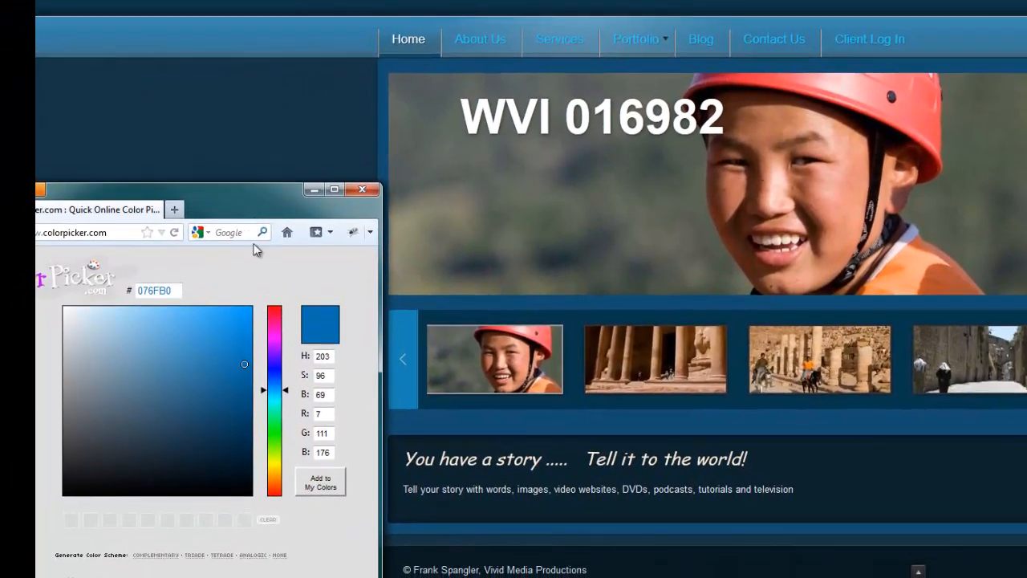
- Check blue 076FB0 on ColorPicker.com beside the site slider
click(238, 369)
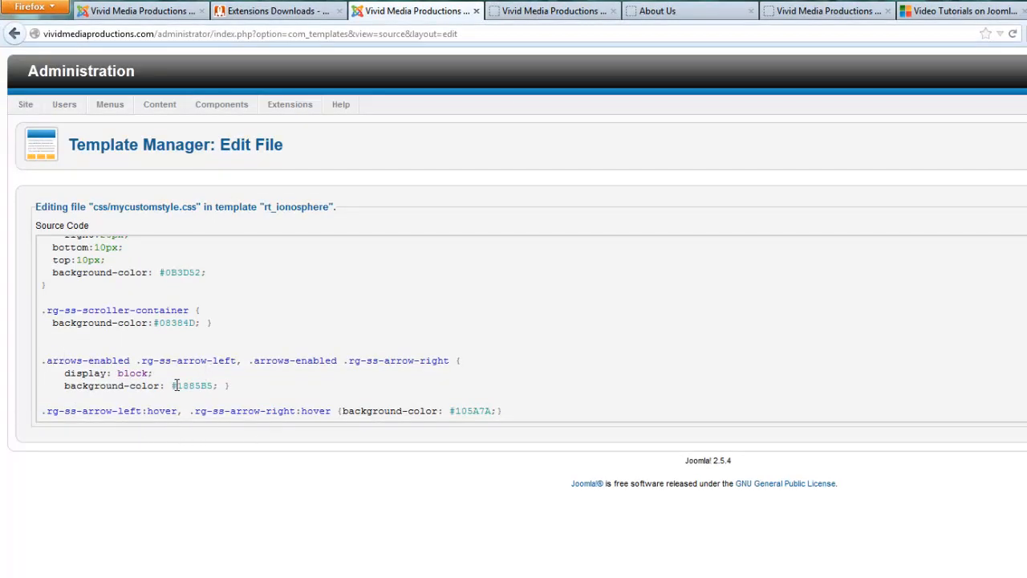
mouse_move(128, 360)
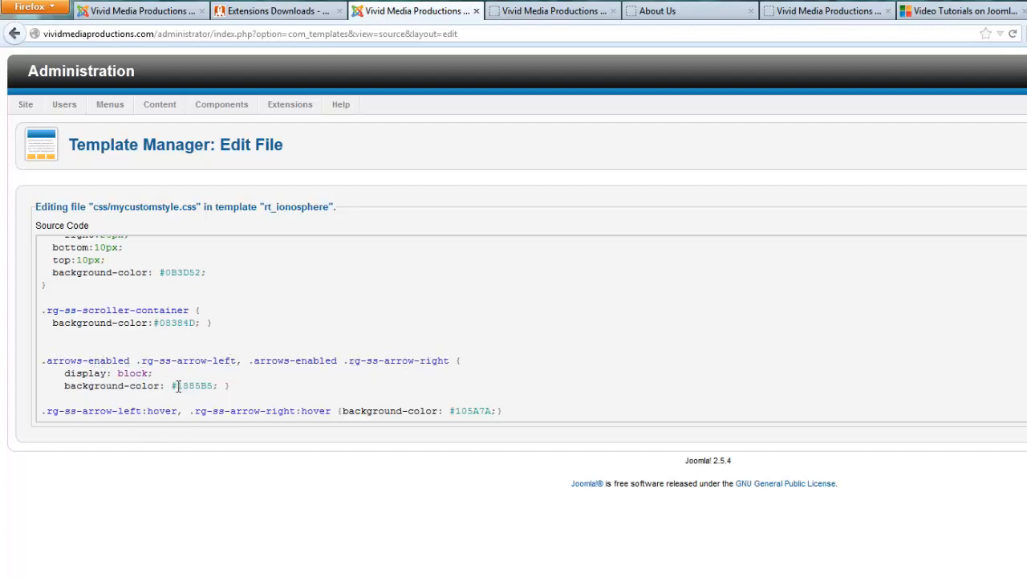
- Select the slider arrows' background-color hex value in mycustomstyle.css for replacement
double_click(193, 386)
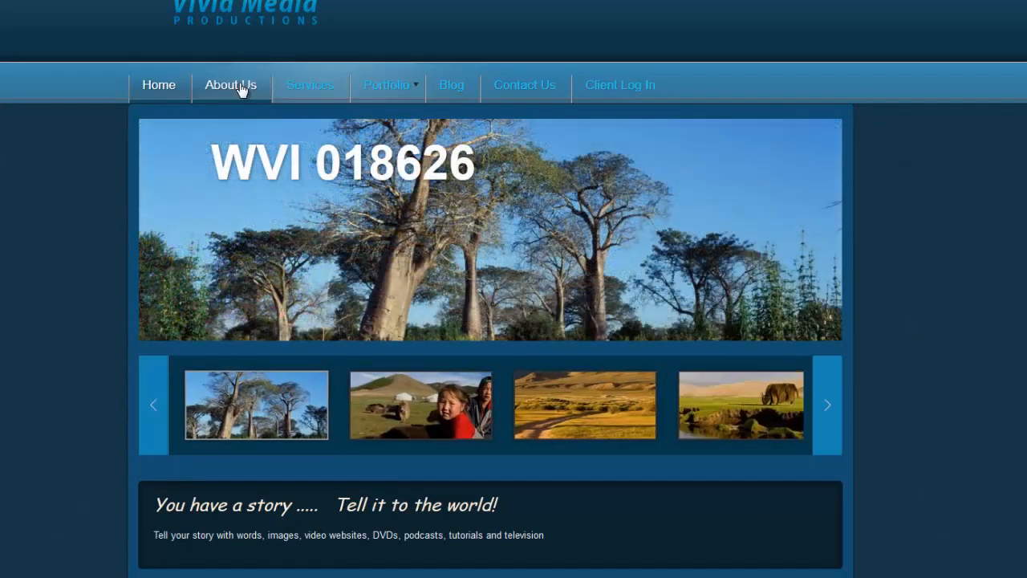
- Open the About Us page from the top navigation and scroll down it
click(230, 85)
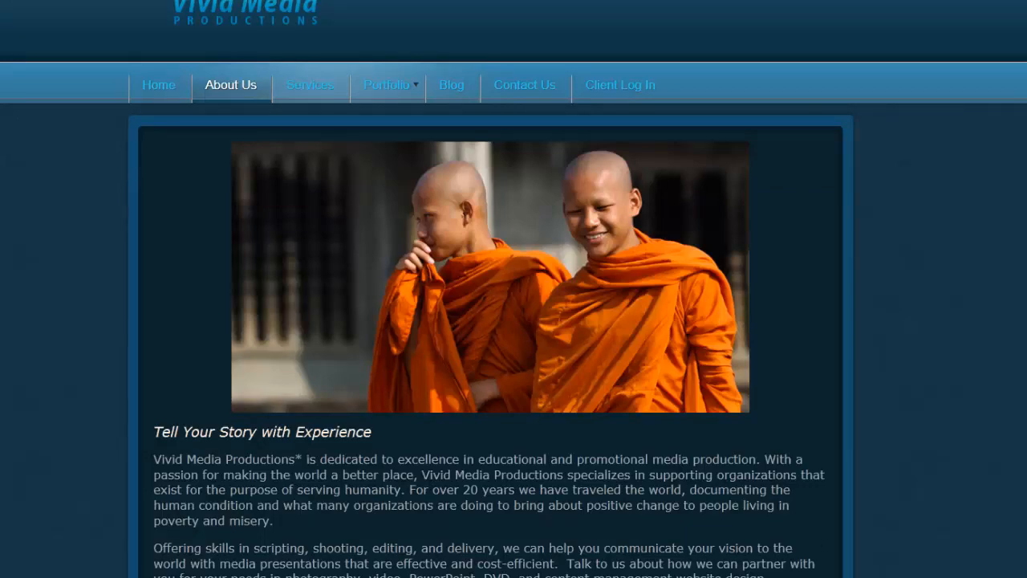
scroll(down, 3)
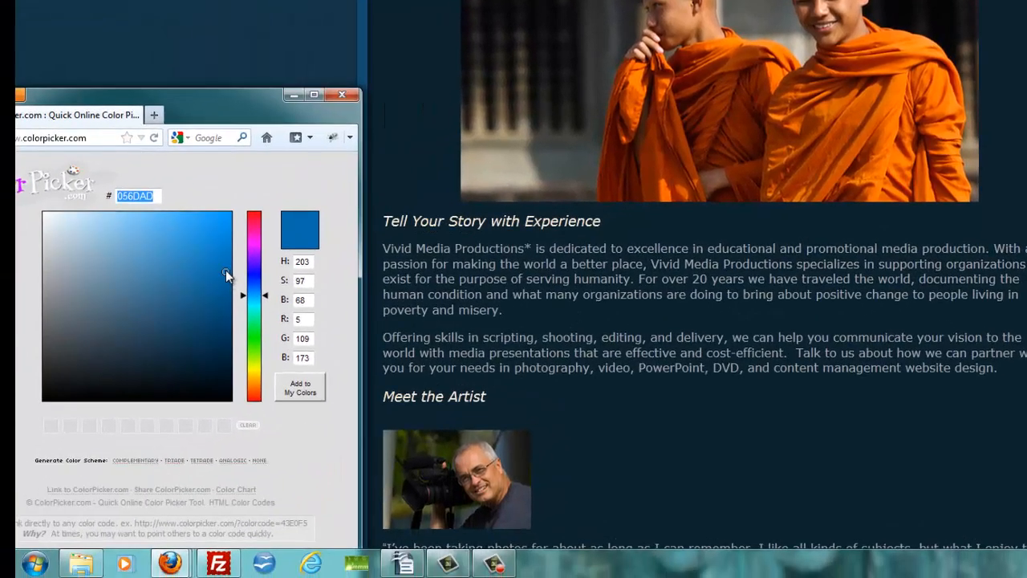
- Pick the dark navy 0A1B26 in ColorPicker's colour field
click(203, 376)
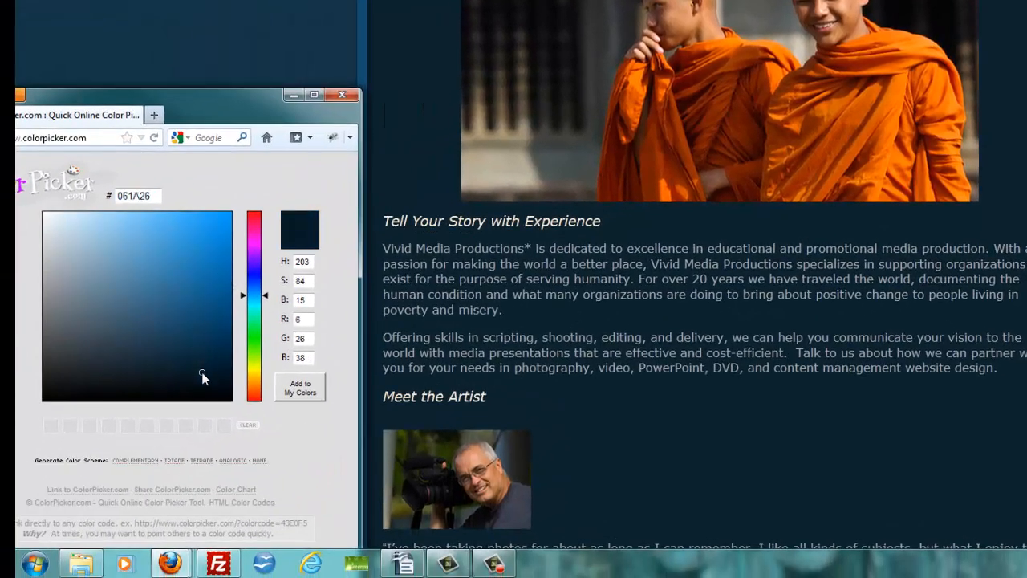
click(184, 376)
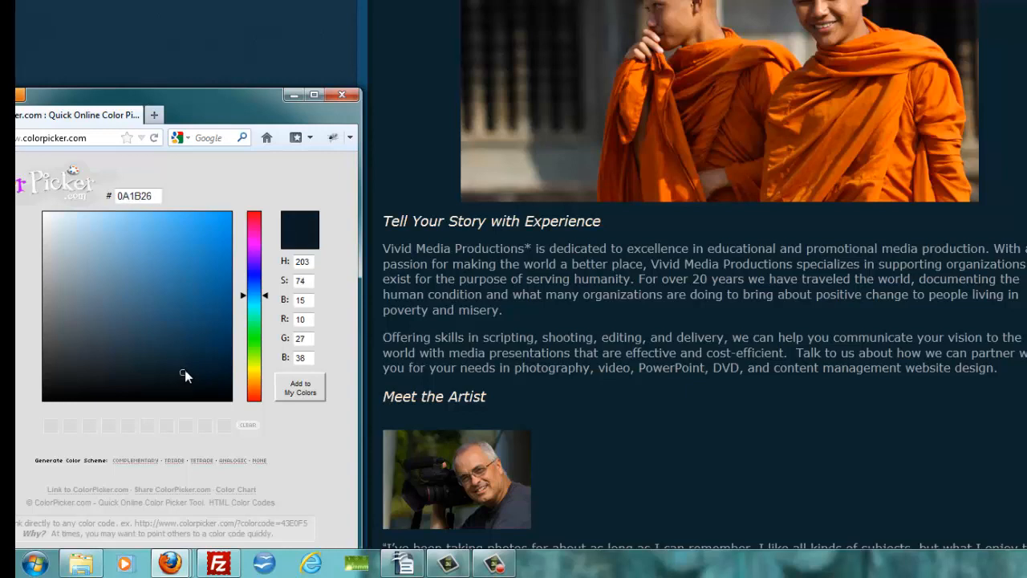
click(187, 370)
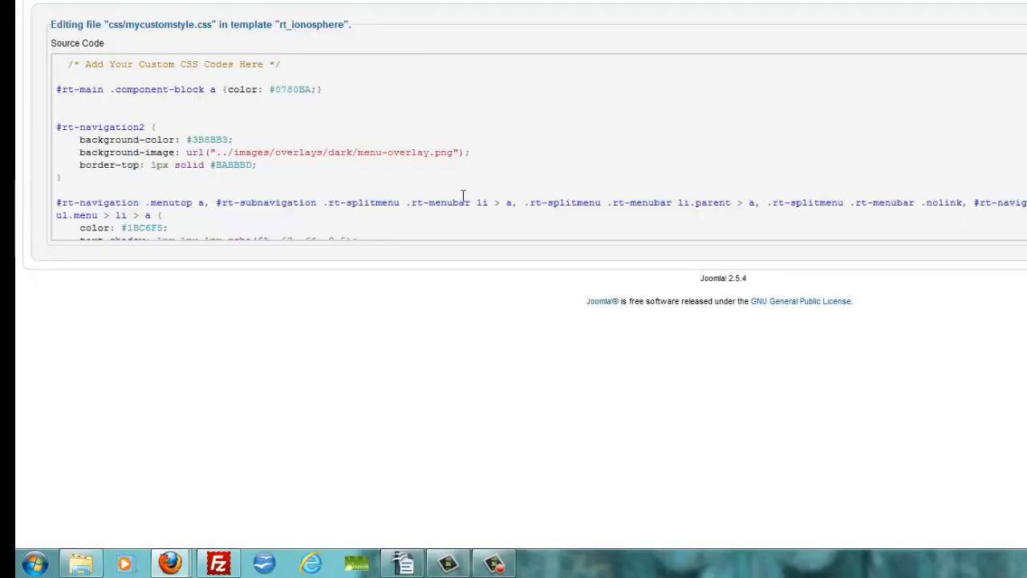
- Scroll to .component-block and select its #0C232E background-color value
scroll(down, 3)
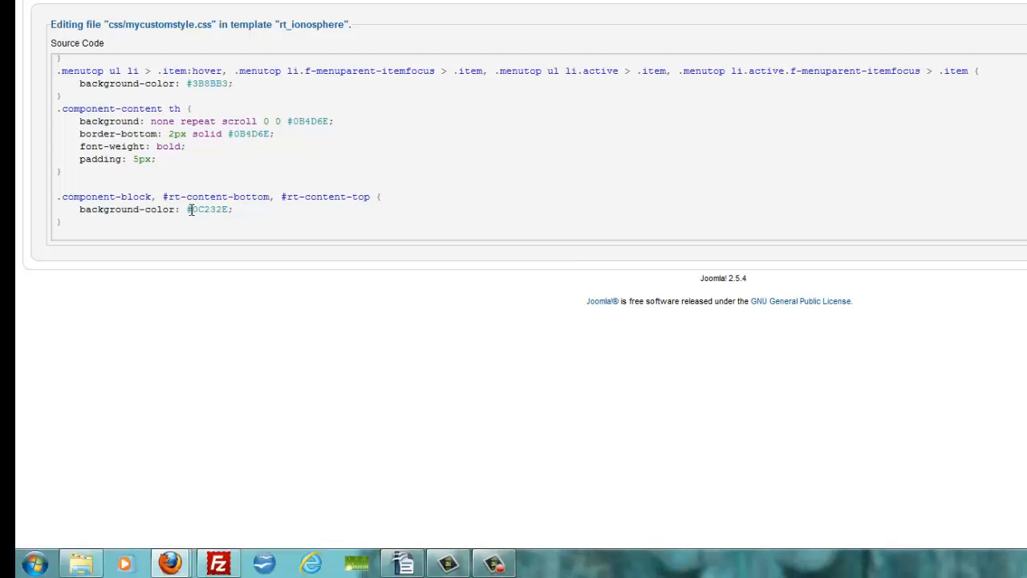
double_click(210, 210)
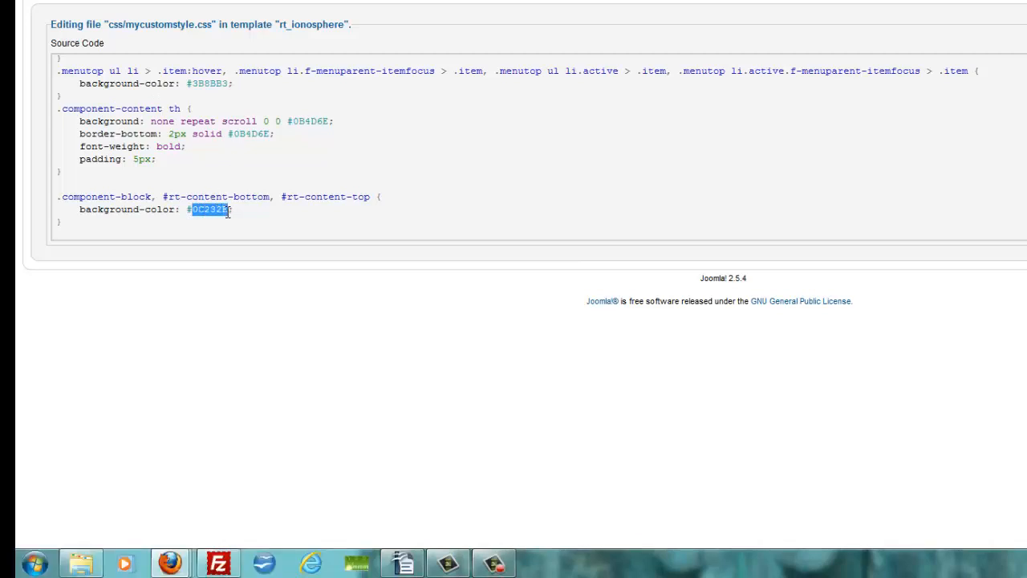
scroll(down, 3)
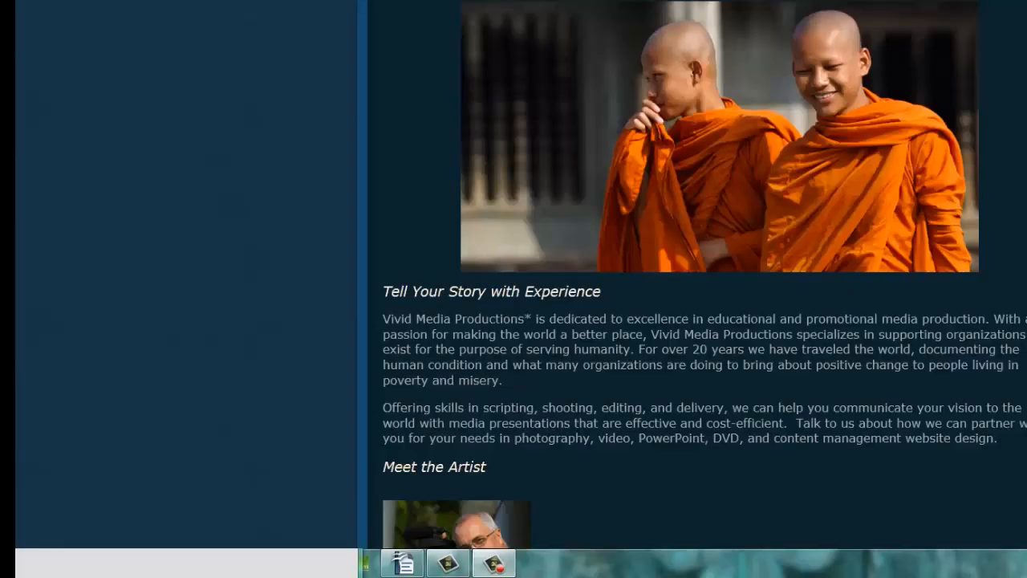
- Scroll to the About Us footer links and bring up the ColorPicker window
scroll(down, 3)
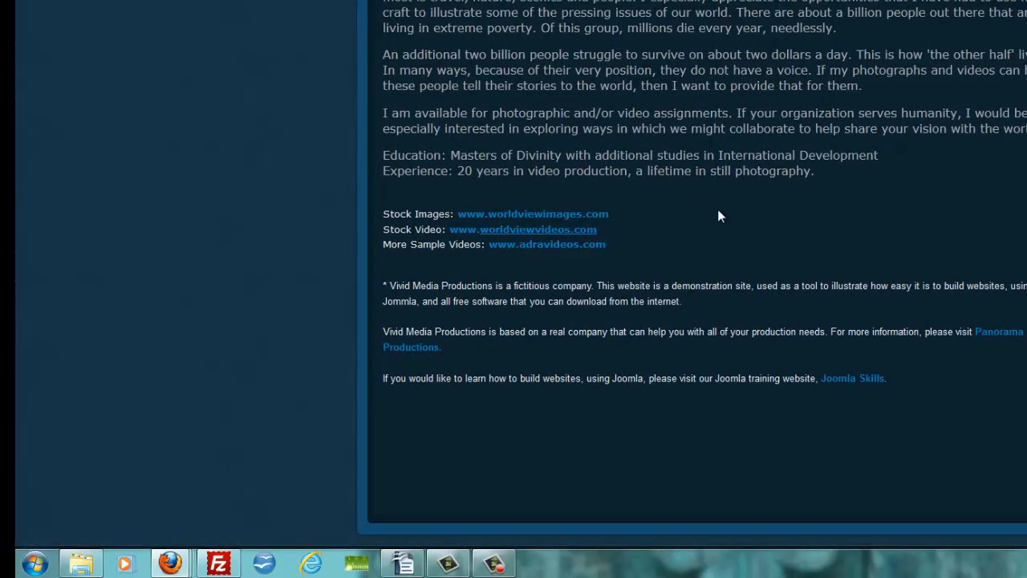
mouse_move(762, 230)
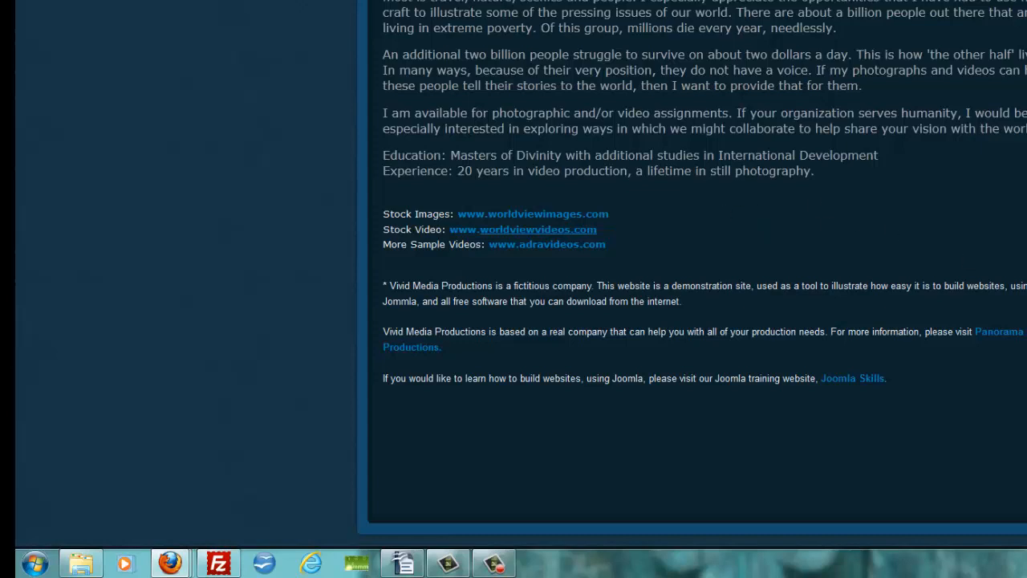
mouse_move(169, 559)
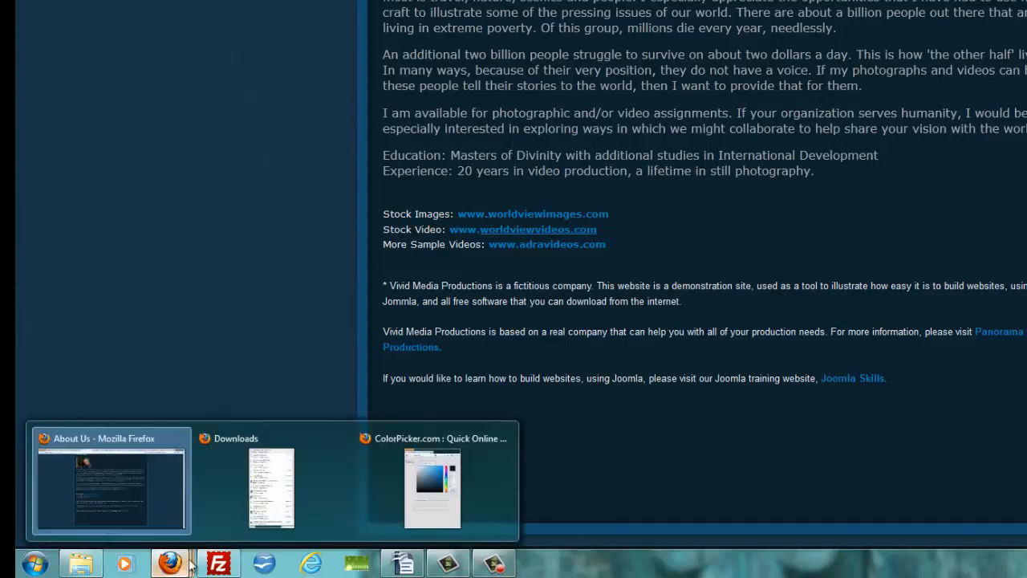
click(432, 489)
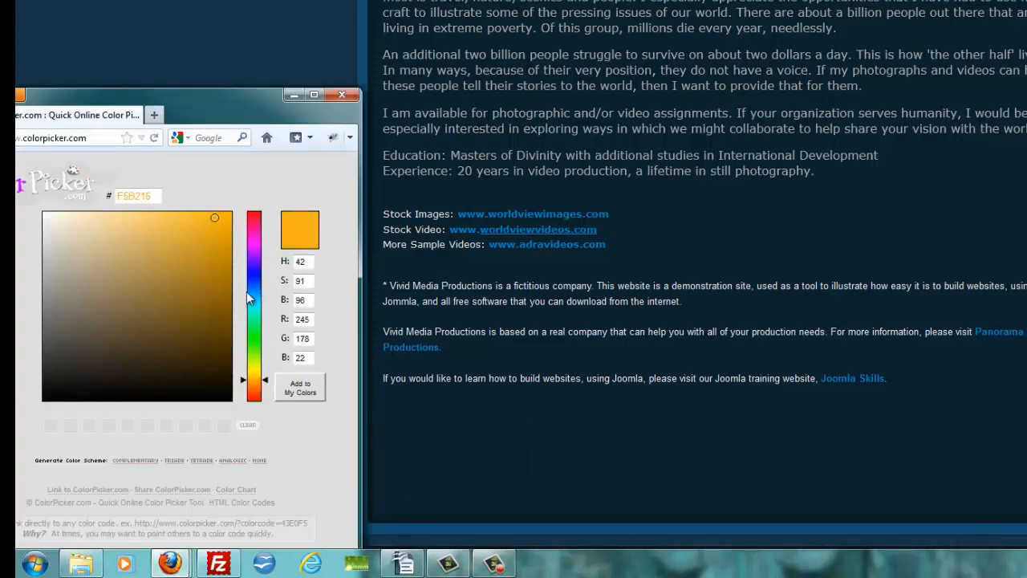
- Pick bright orange F5B216 and select the link colour value in the stylesheet
click(233, 235)
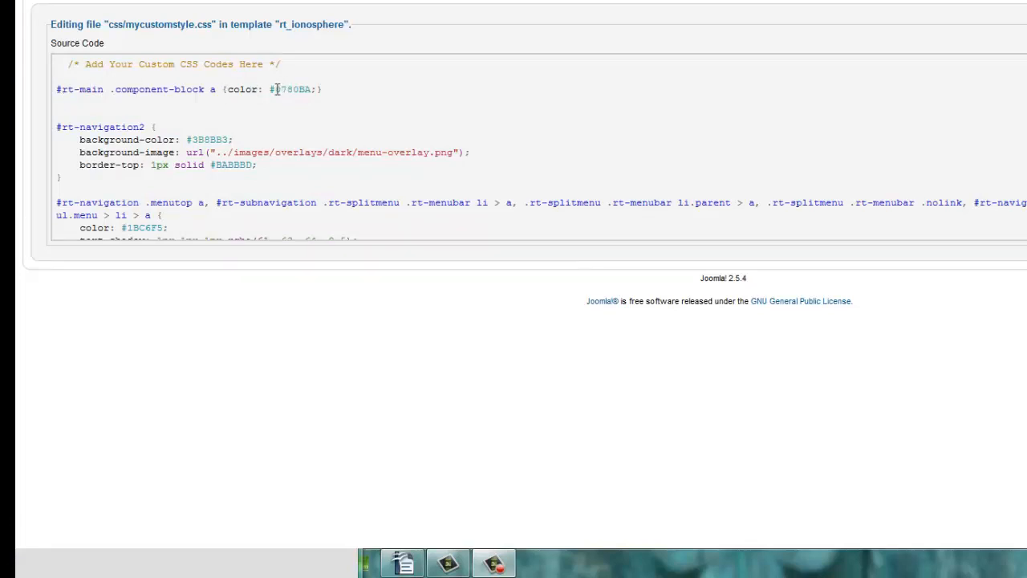
double_click(293, 89)
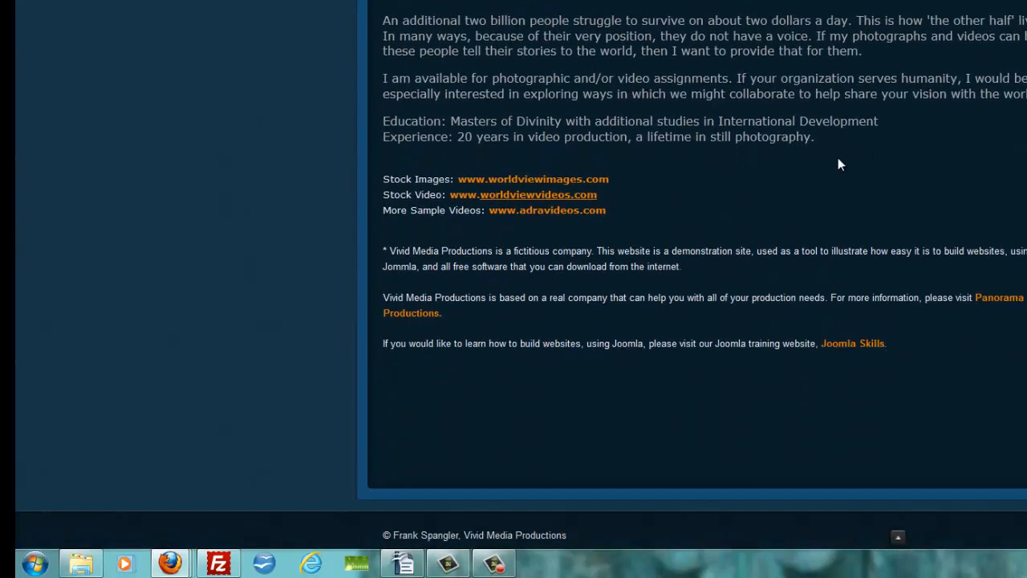
mouse_move(717, 195)
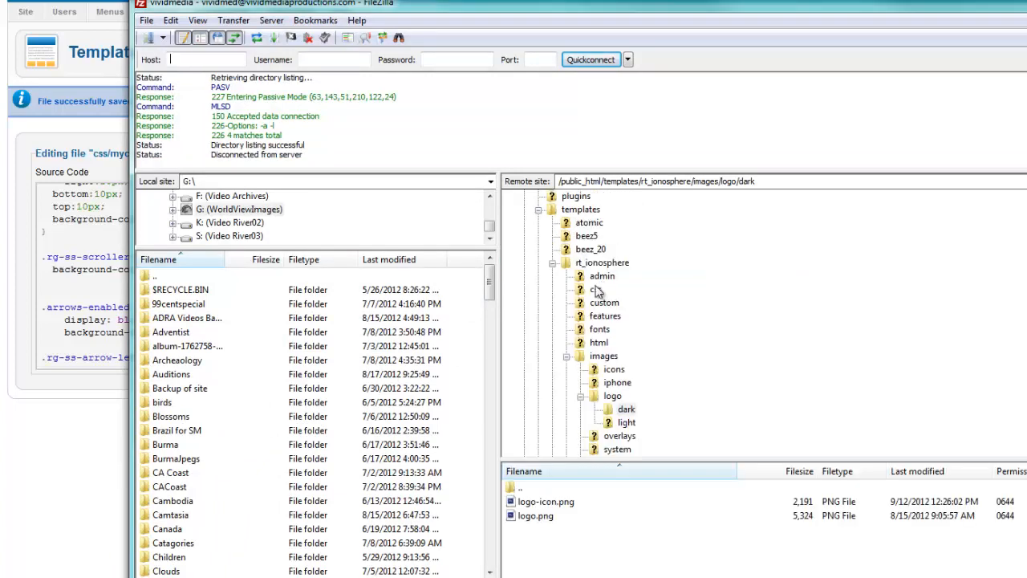
- Browse the remote tree into rt_ionosphere's css folder to list mycustomstyle.css
click(602, 263)
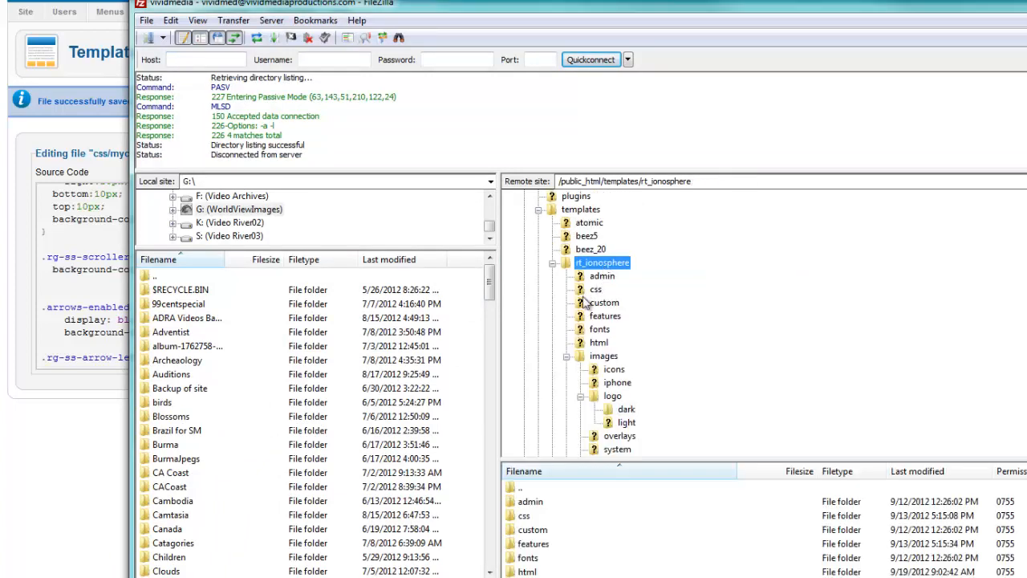
click(595, 289)
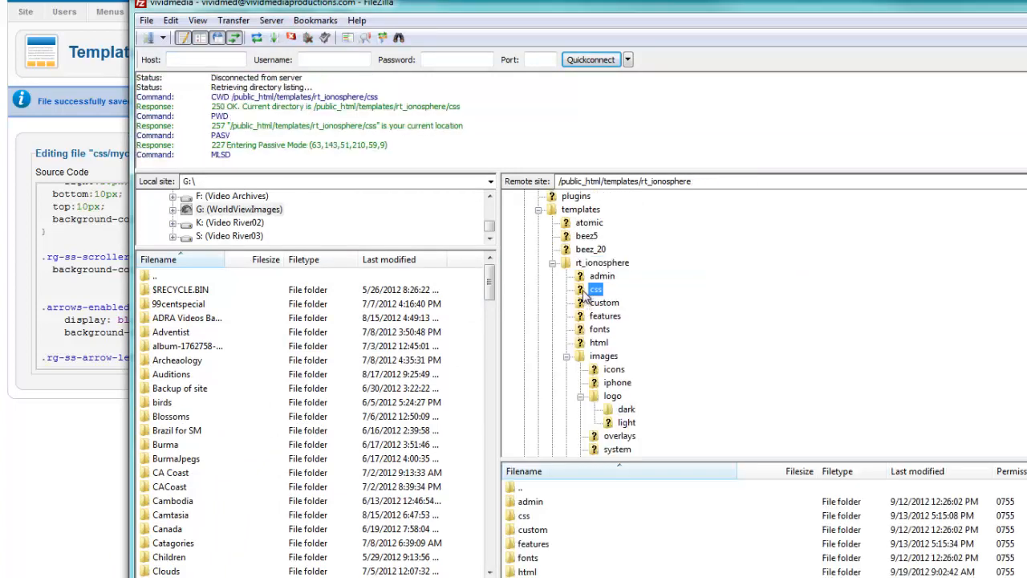
click(595, 289)
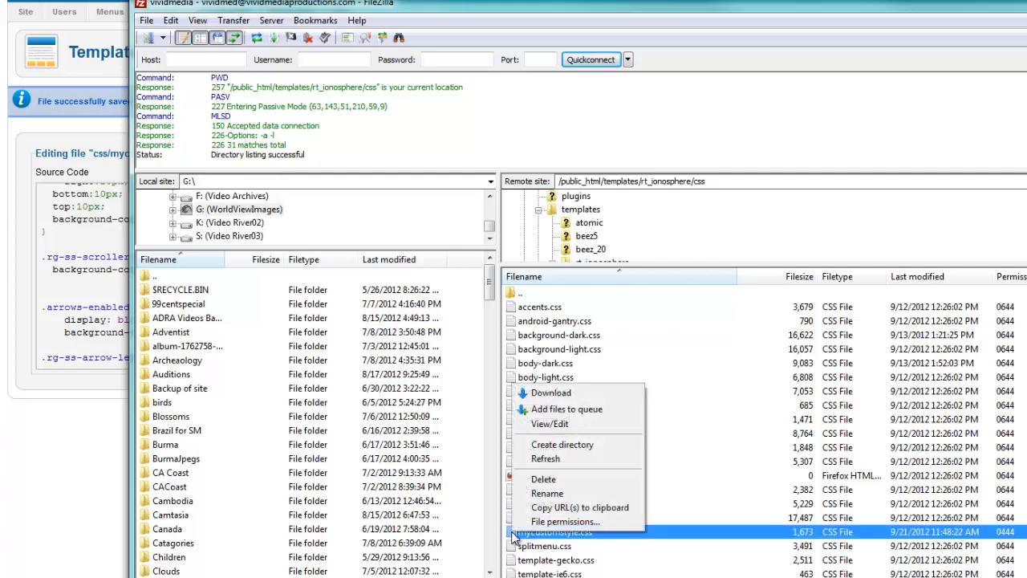
mouse_move(562, 445)
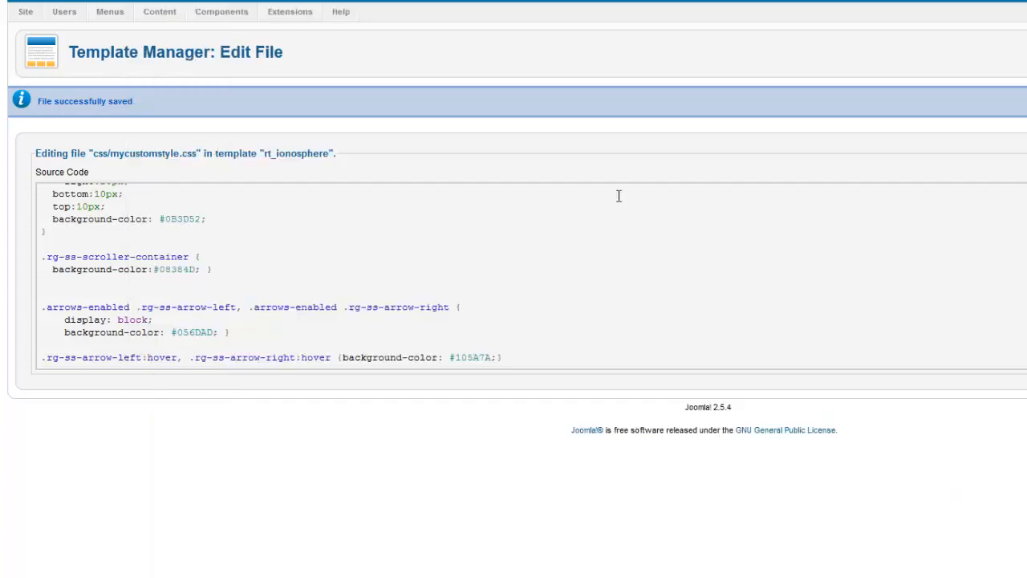
mouse_move(709, 320)
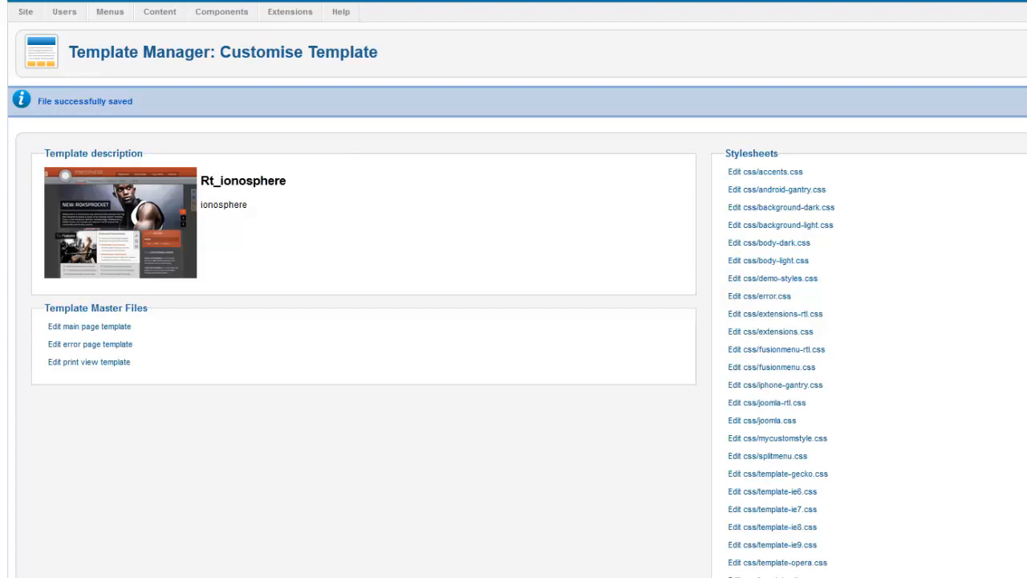
mouse_move(427, 422)
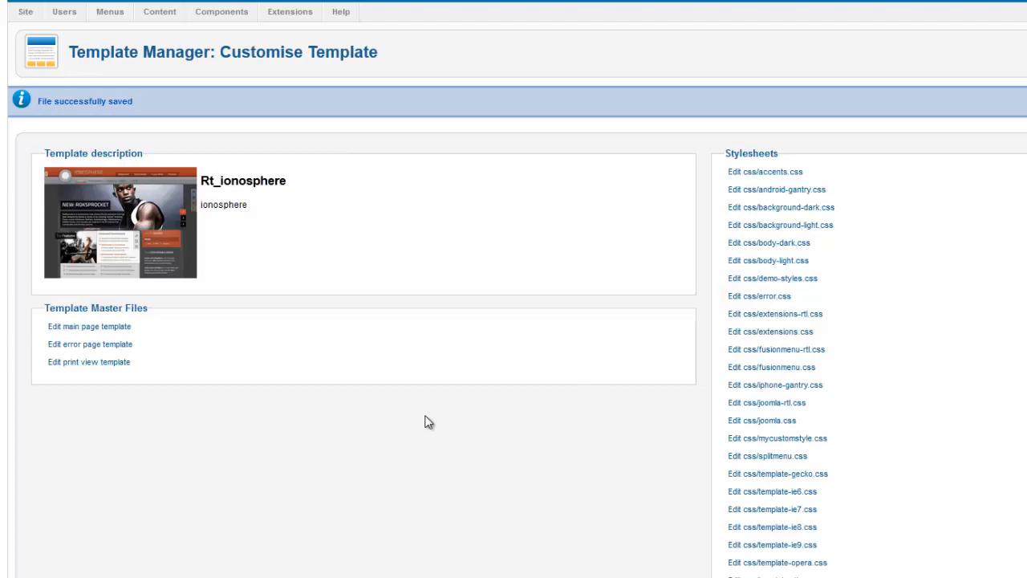
- Set the Default Editor to Editor - JCE in Site > Global Configuration
click(24, 11)
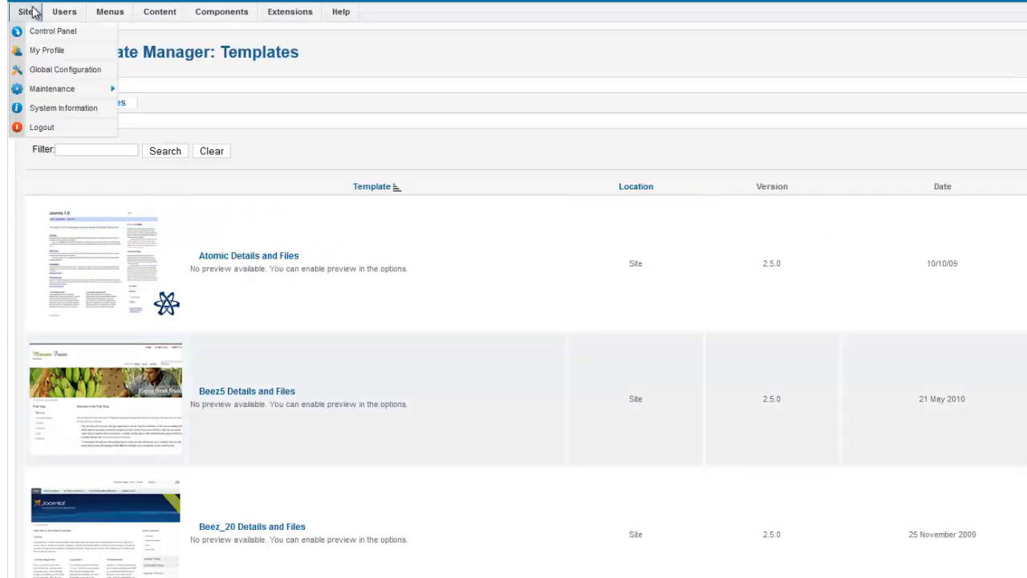
mouse_move(56, 69)
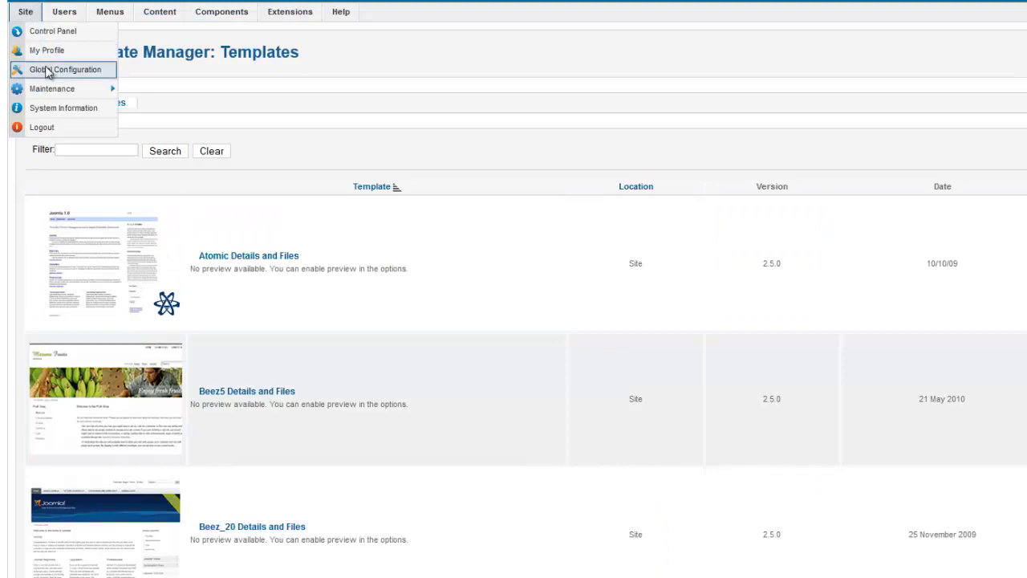
click(53, 74)
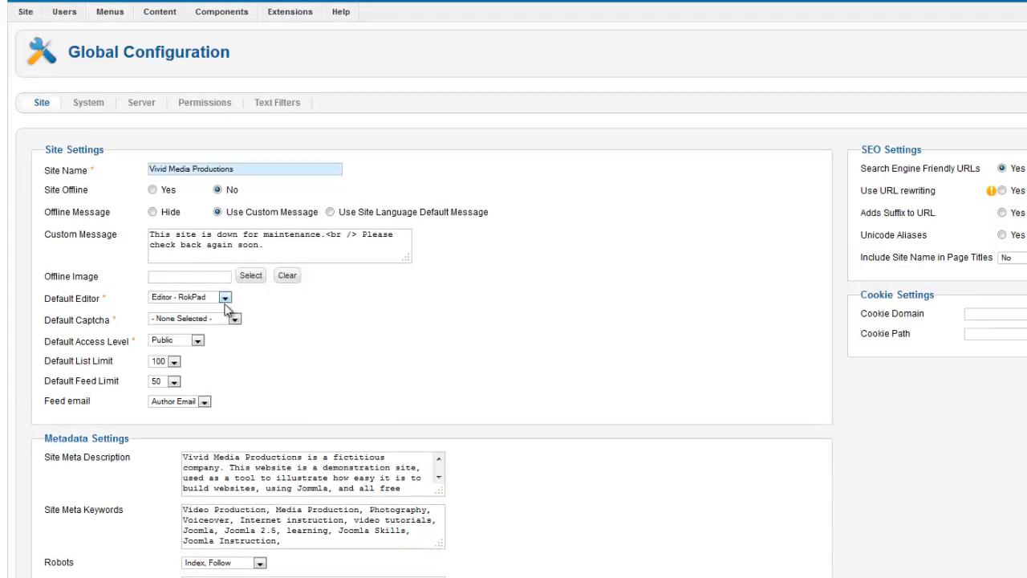
click(224, 297)
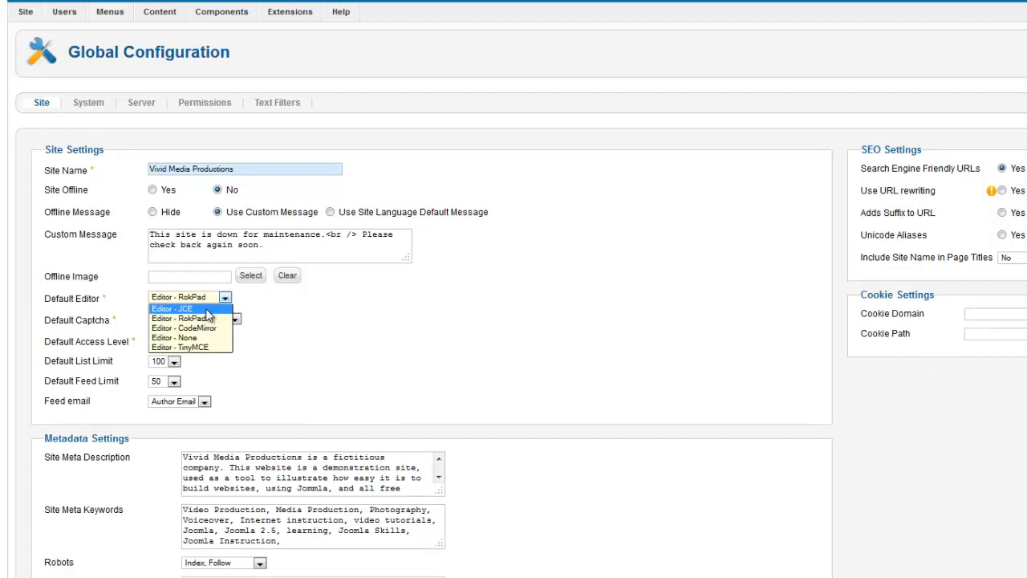
click(181, 309)
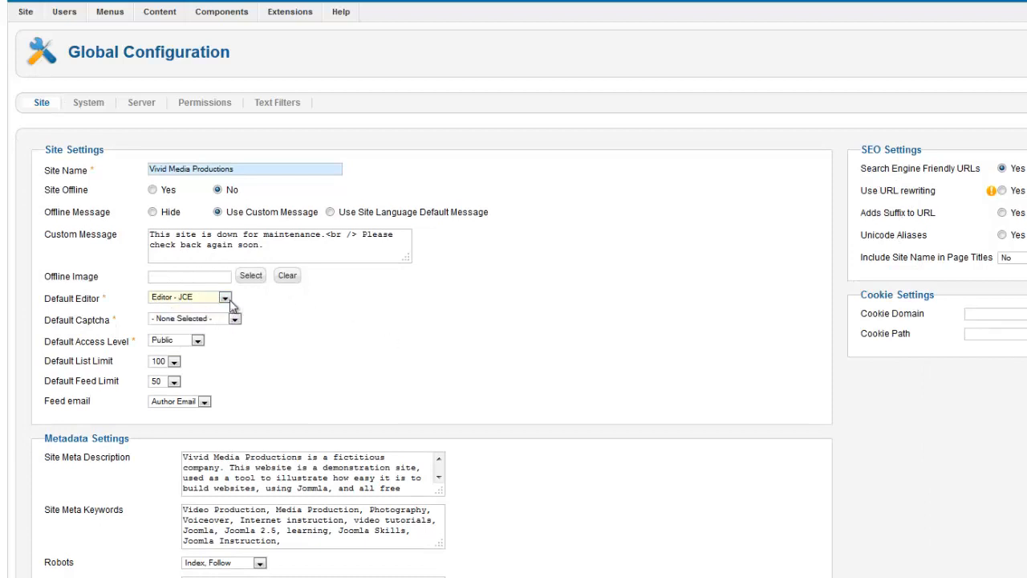
mouse_move(207, 298)
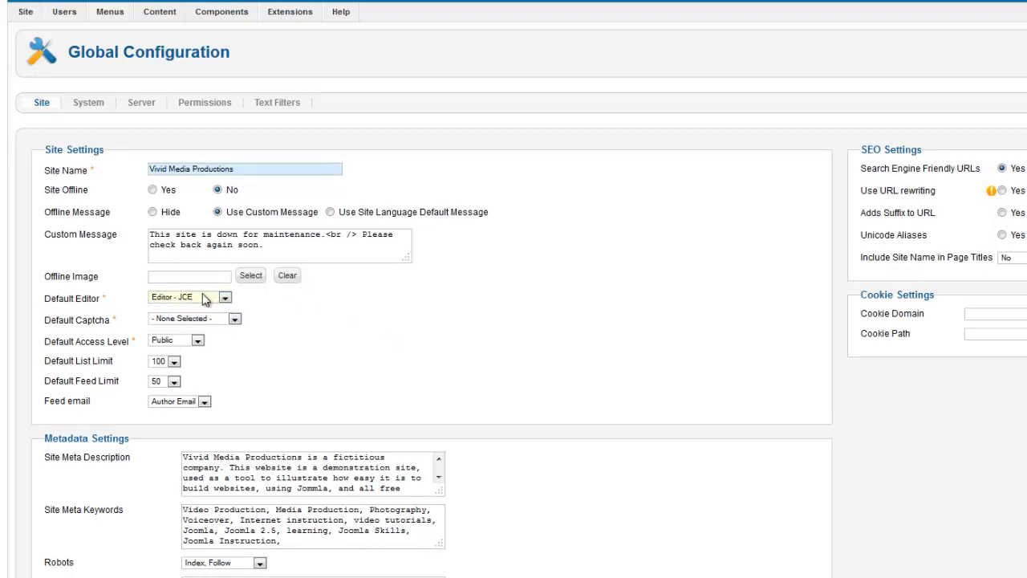